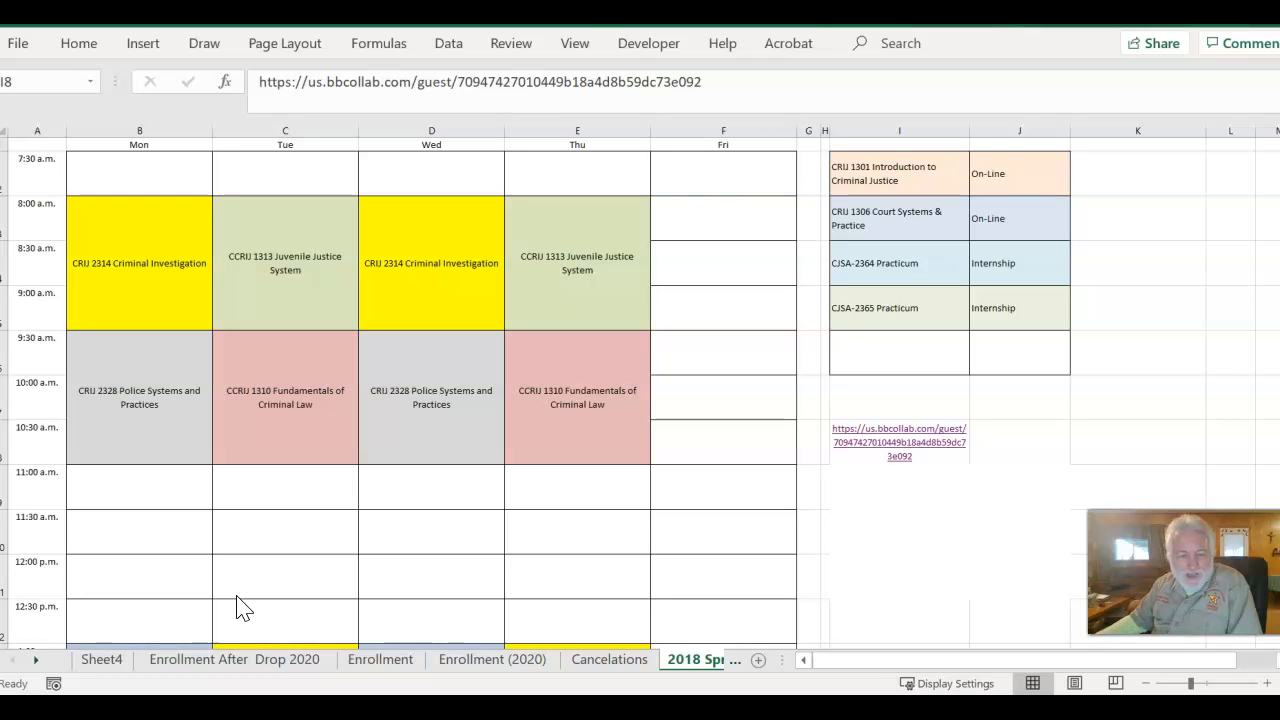
Step: Enter the Virtual Meeting Room from the Criminal Investigation course menu
scroll("down", 3)
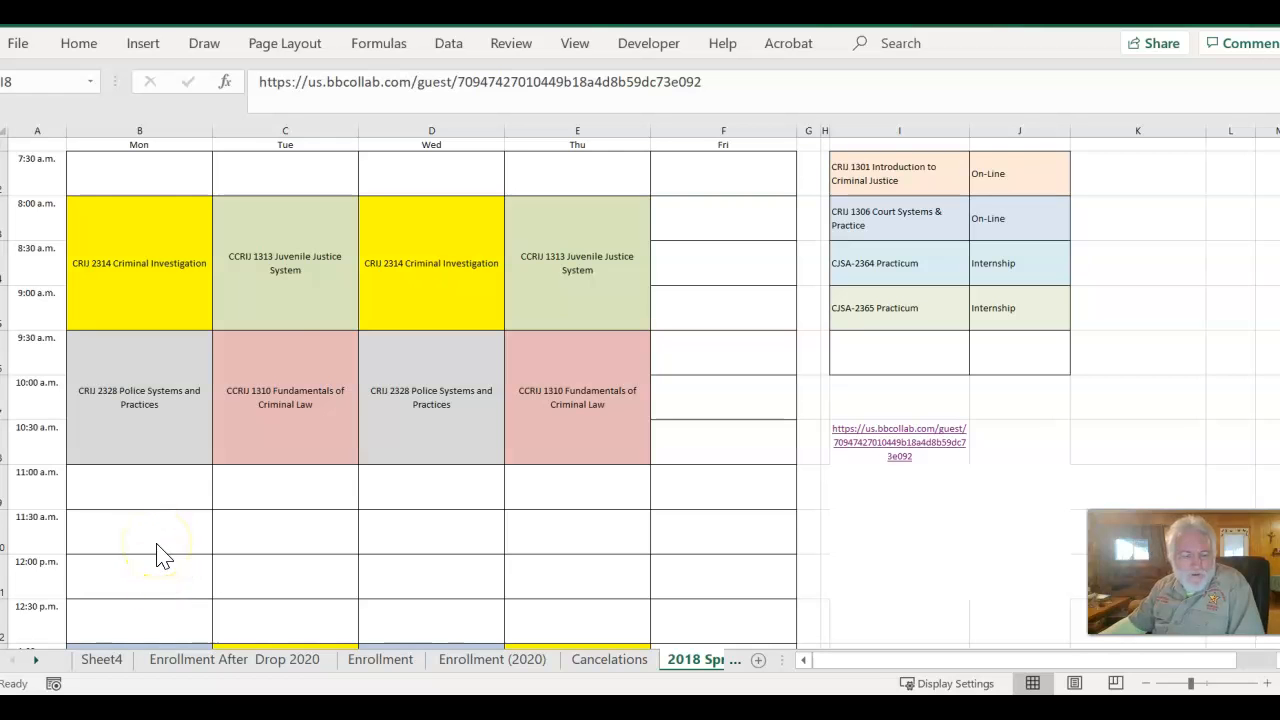
scroll("down", 3)
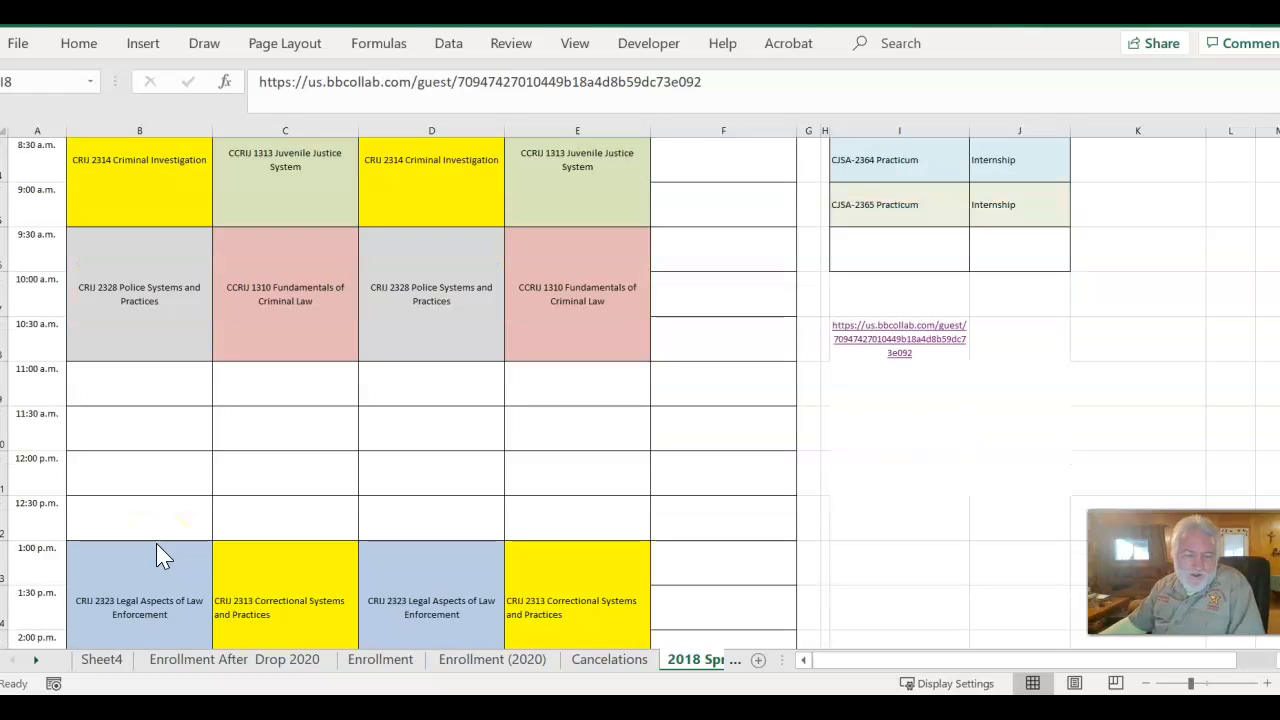
scroll("up", 3)
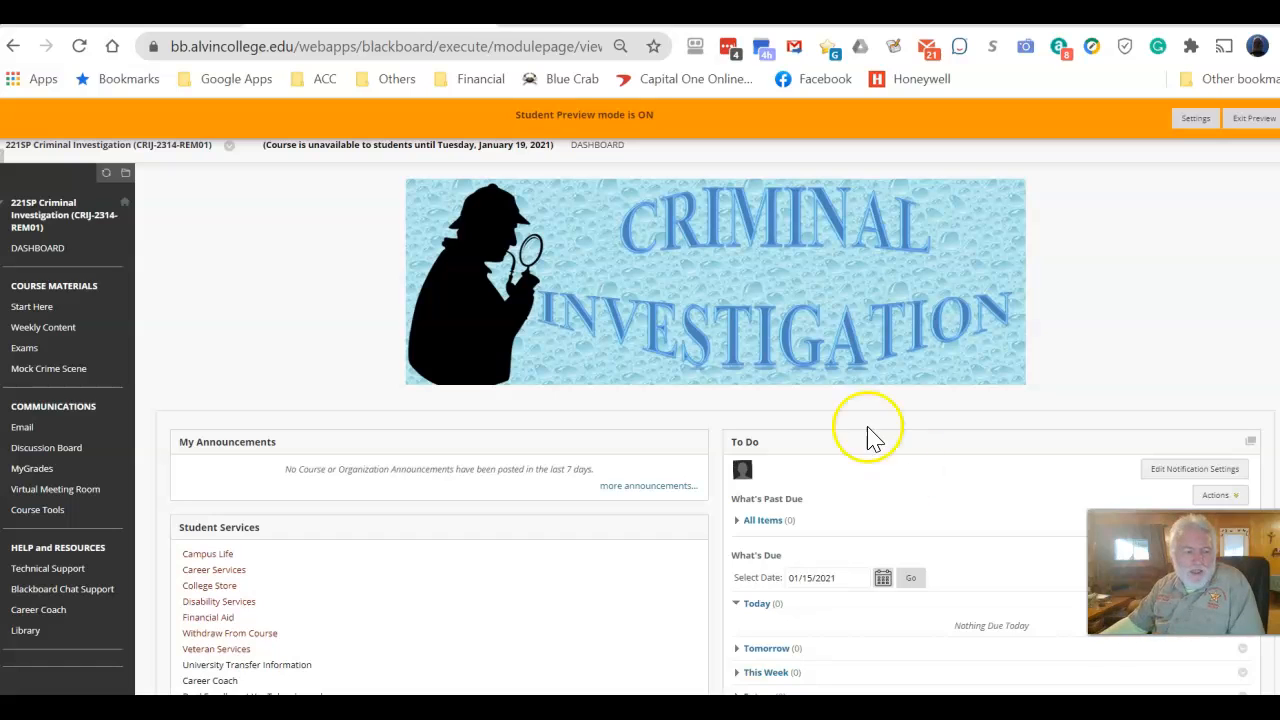
mouse_move(644, 262)
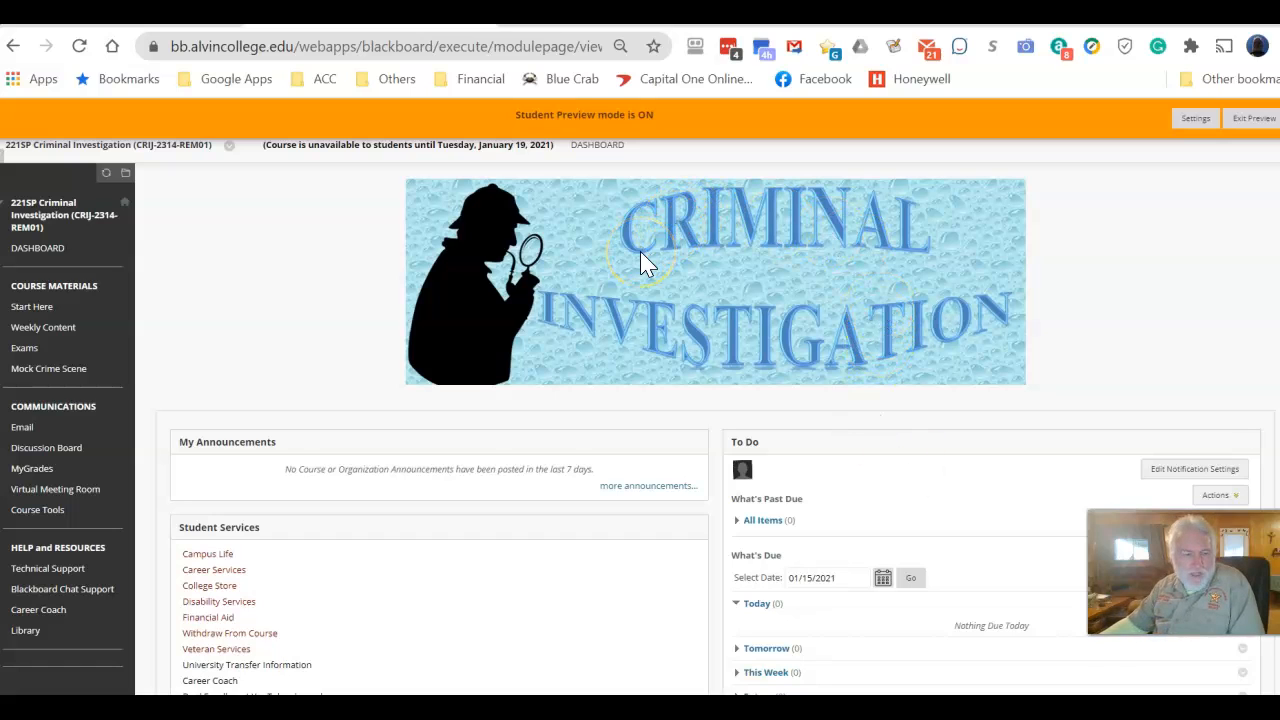
mouse_move(632, 304)
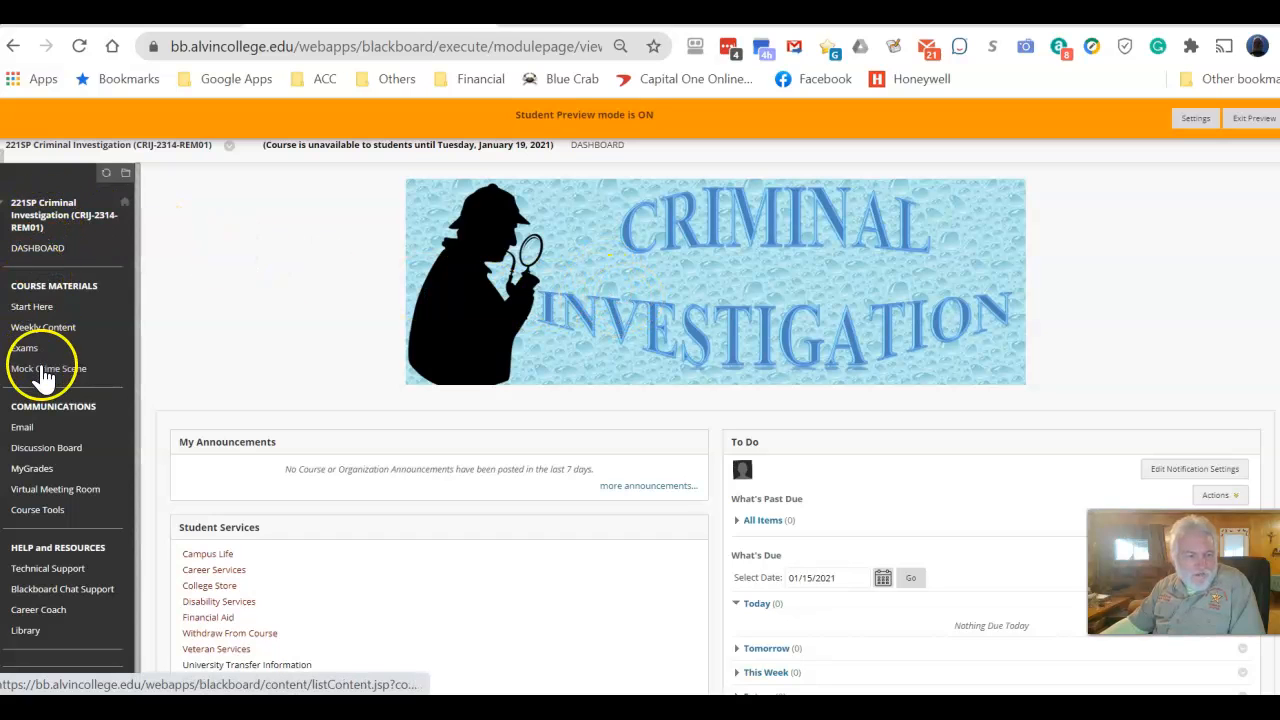
mouse_move(44, 328)
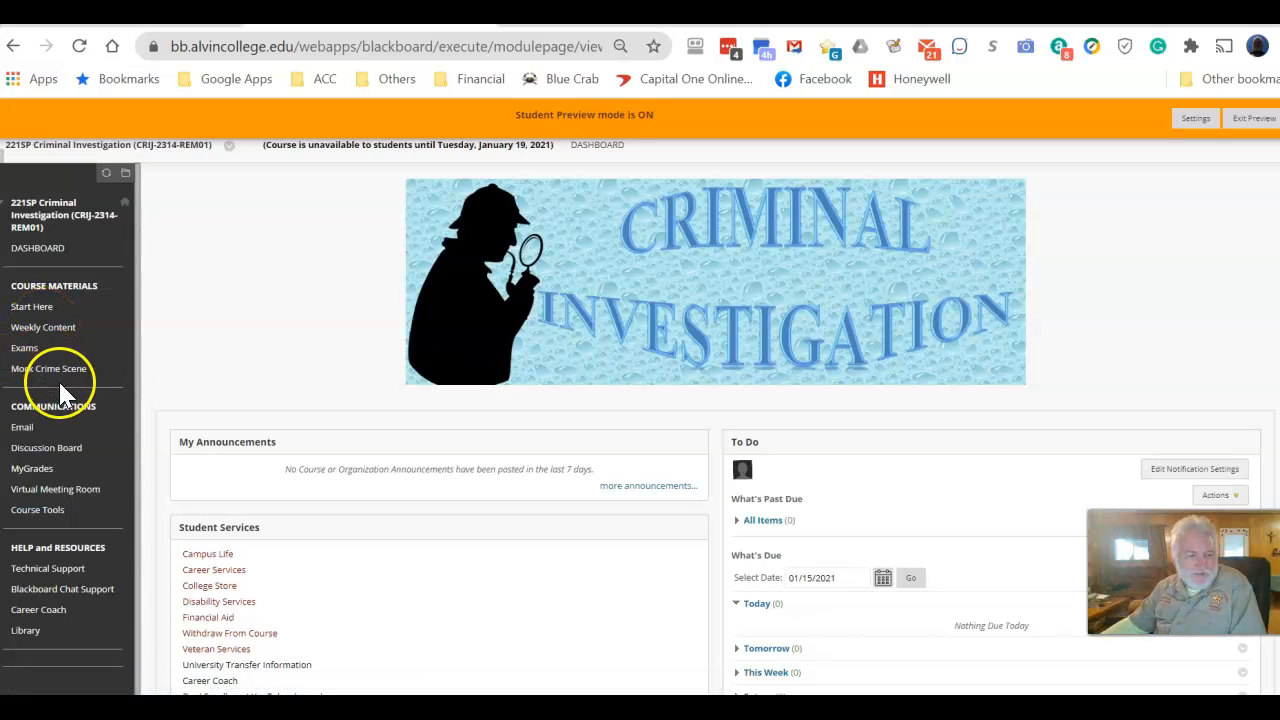
mouse_move(48, 368)
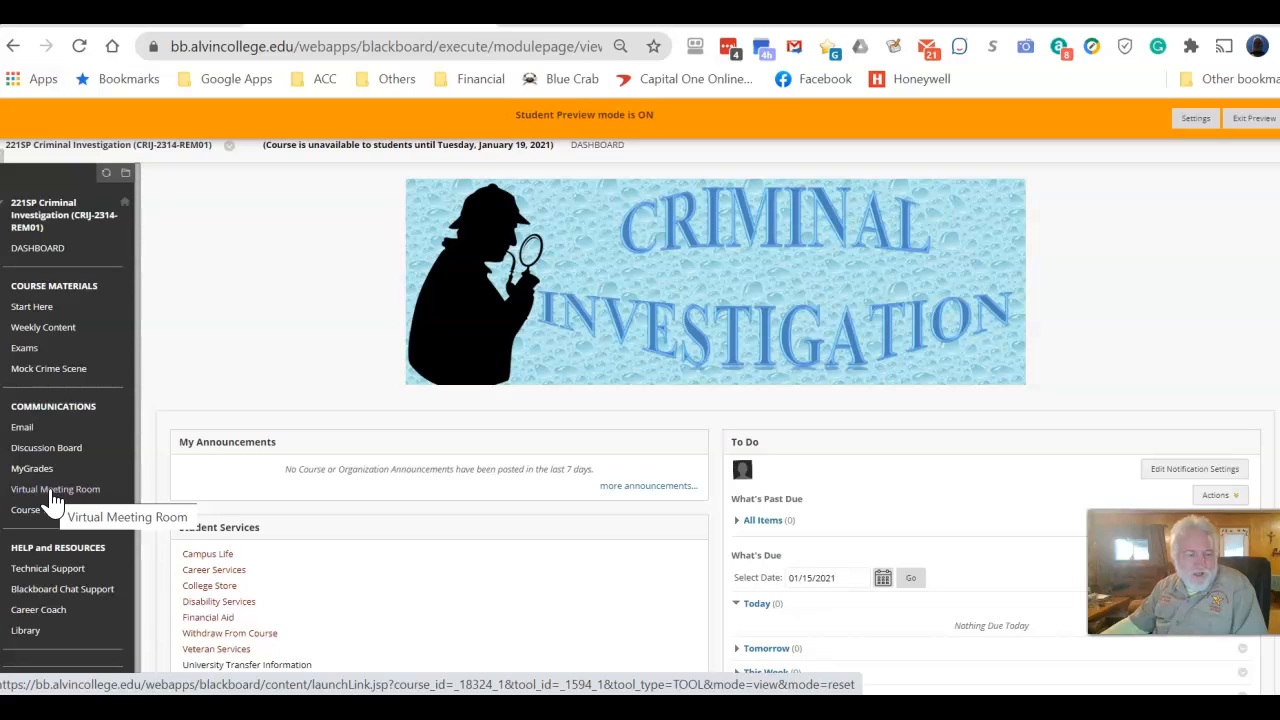
left_click(56, 488)
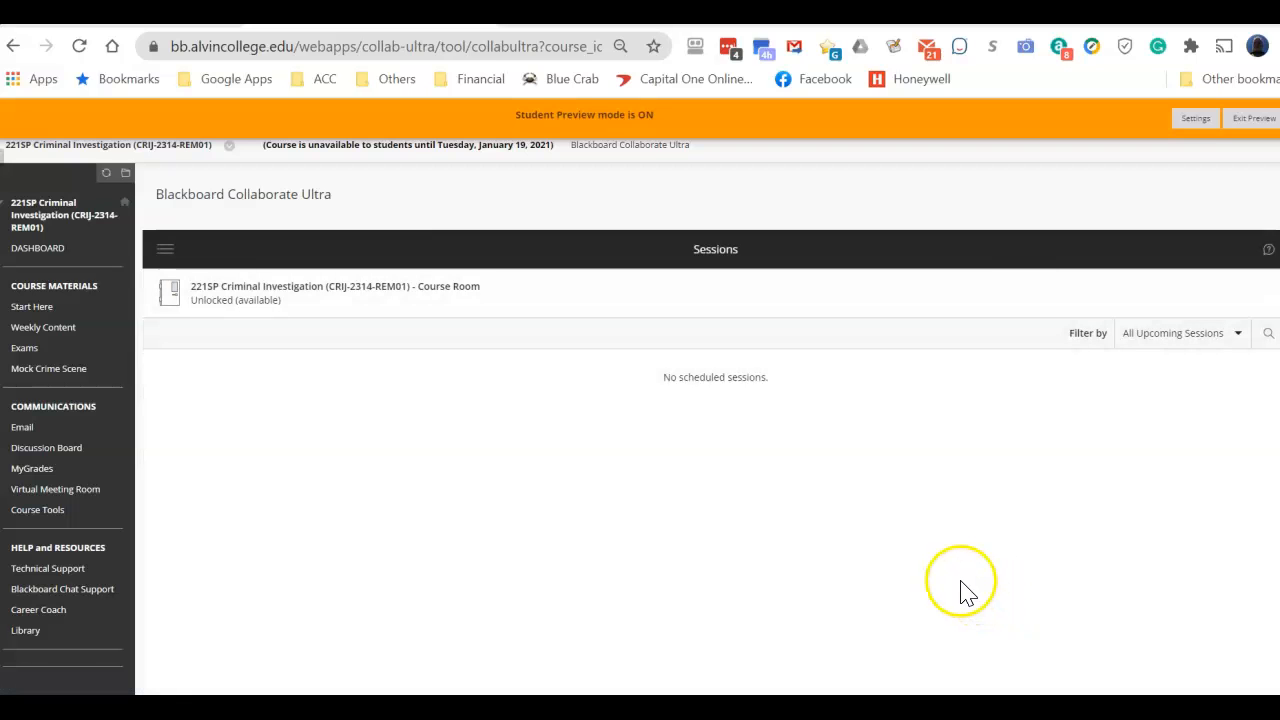
mouse_move(844, 502)
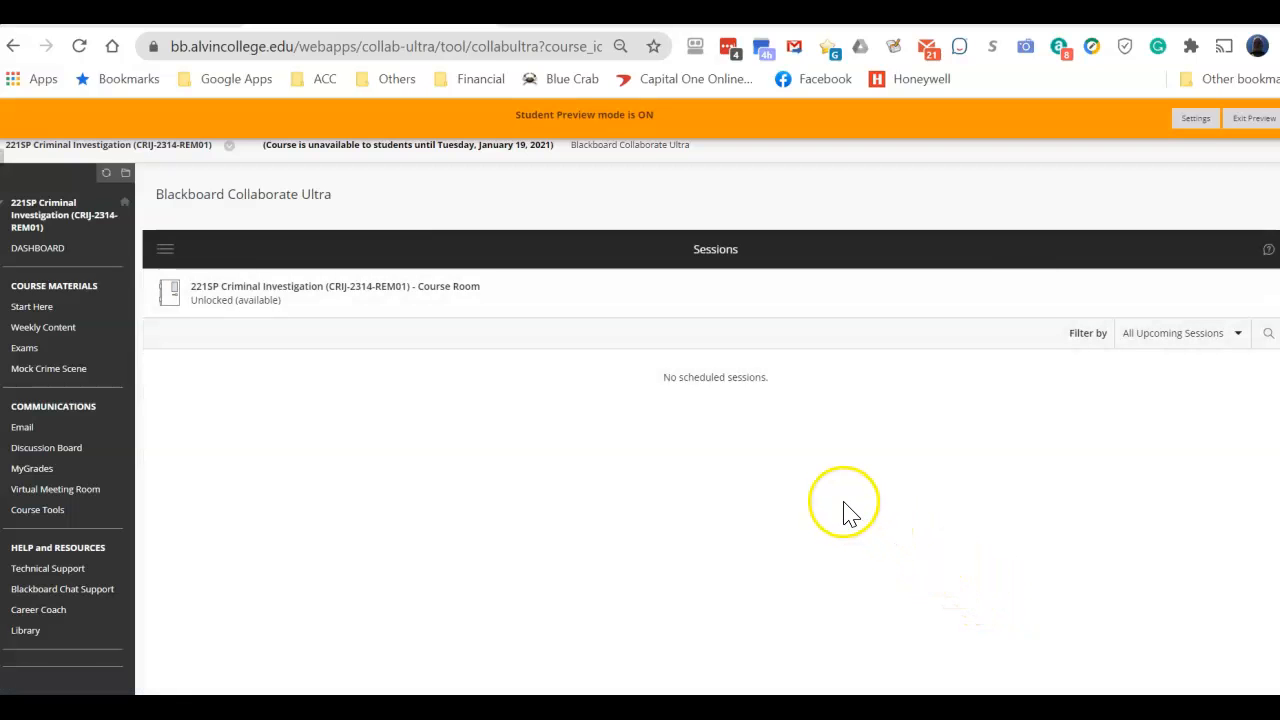
mouse_move(836, 500)
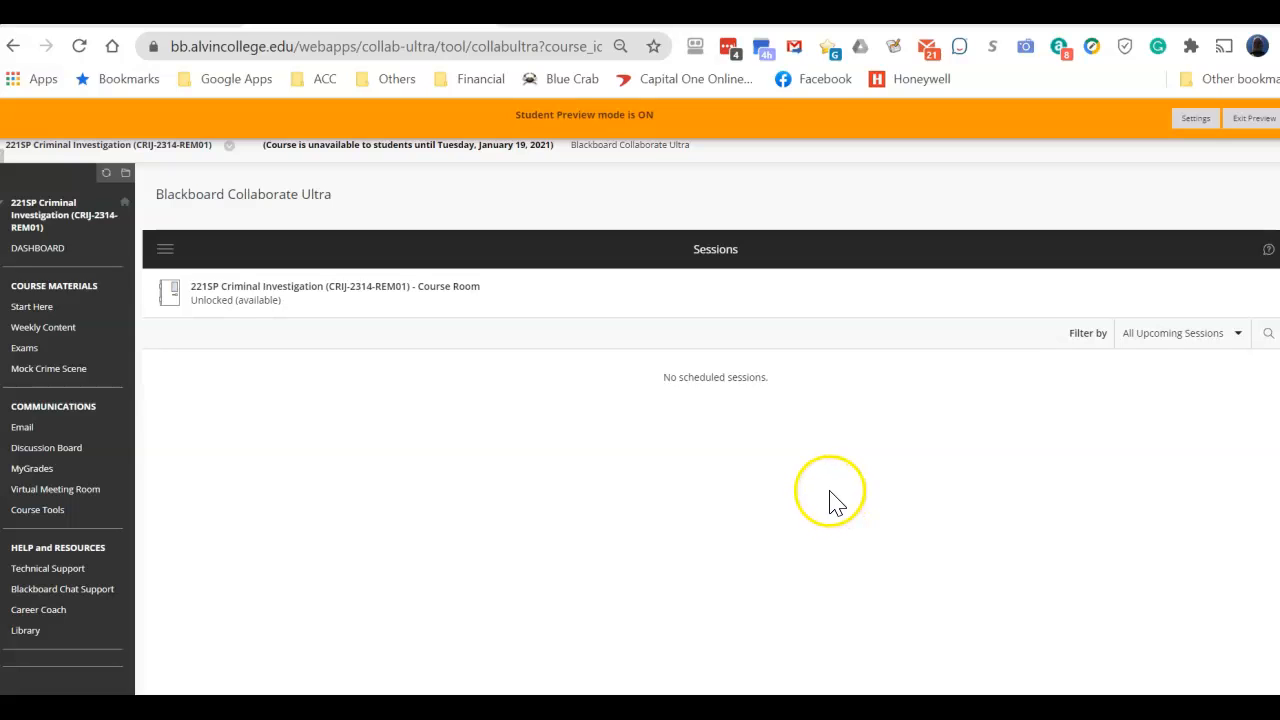
mouse_move(824, 500)
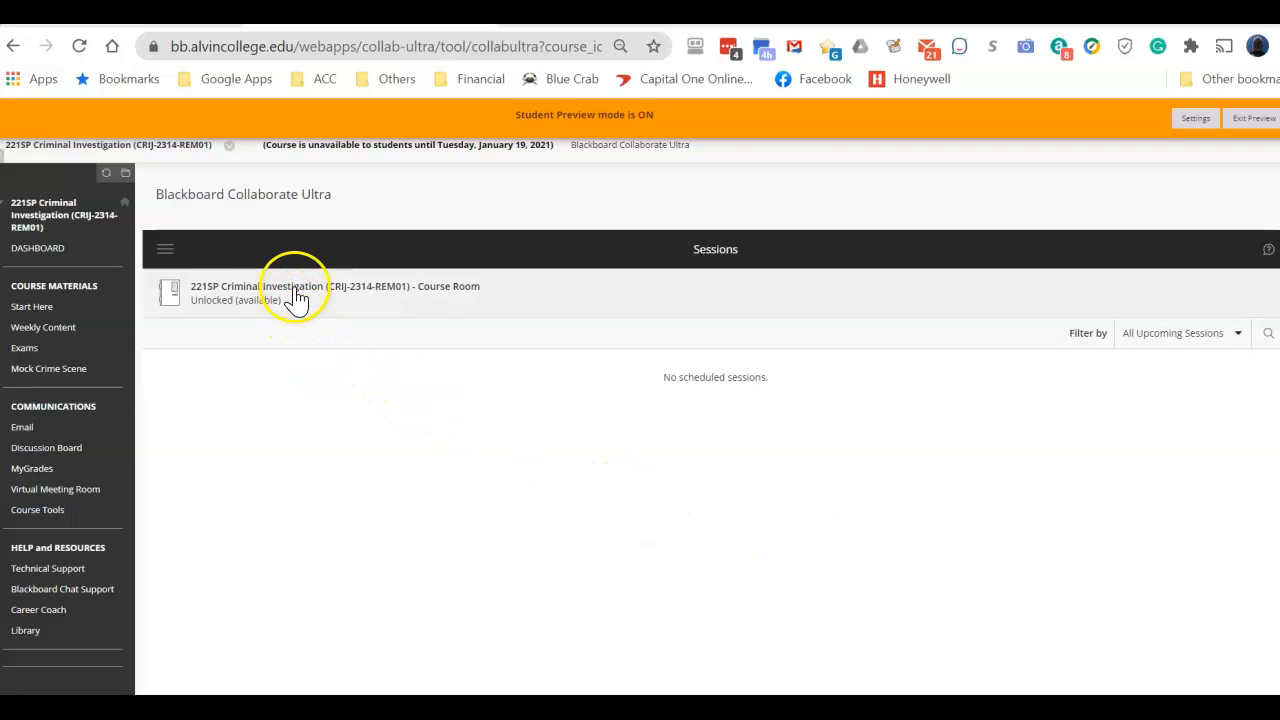
mouse_move(310, 292)
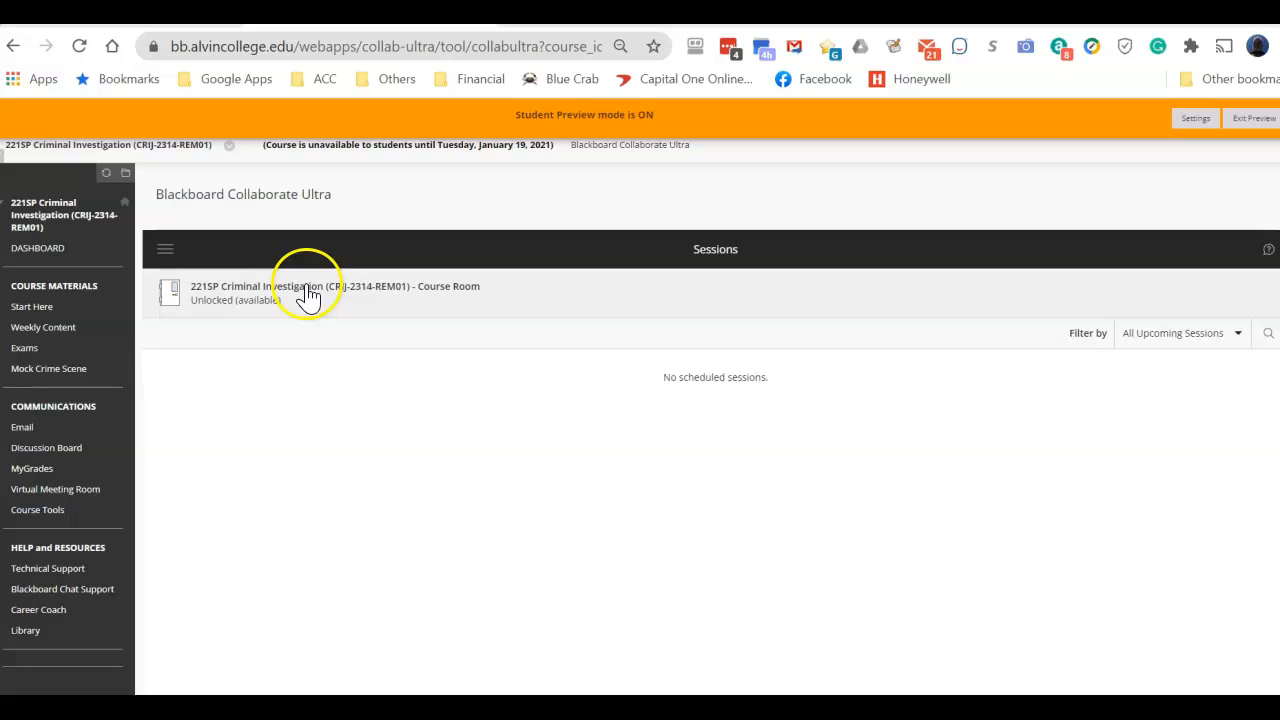
mouse_move(324, 296)
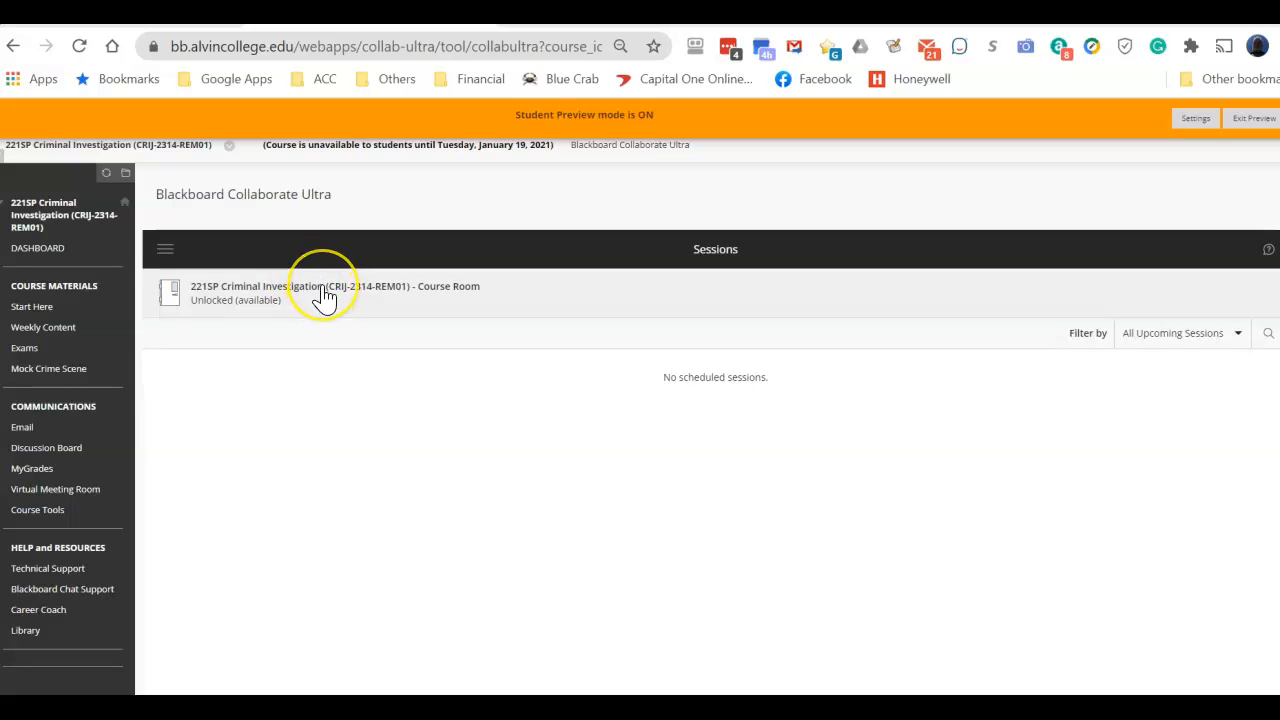
mouse_move(432, 296)
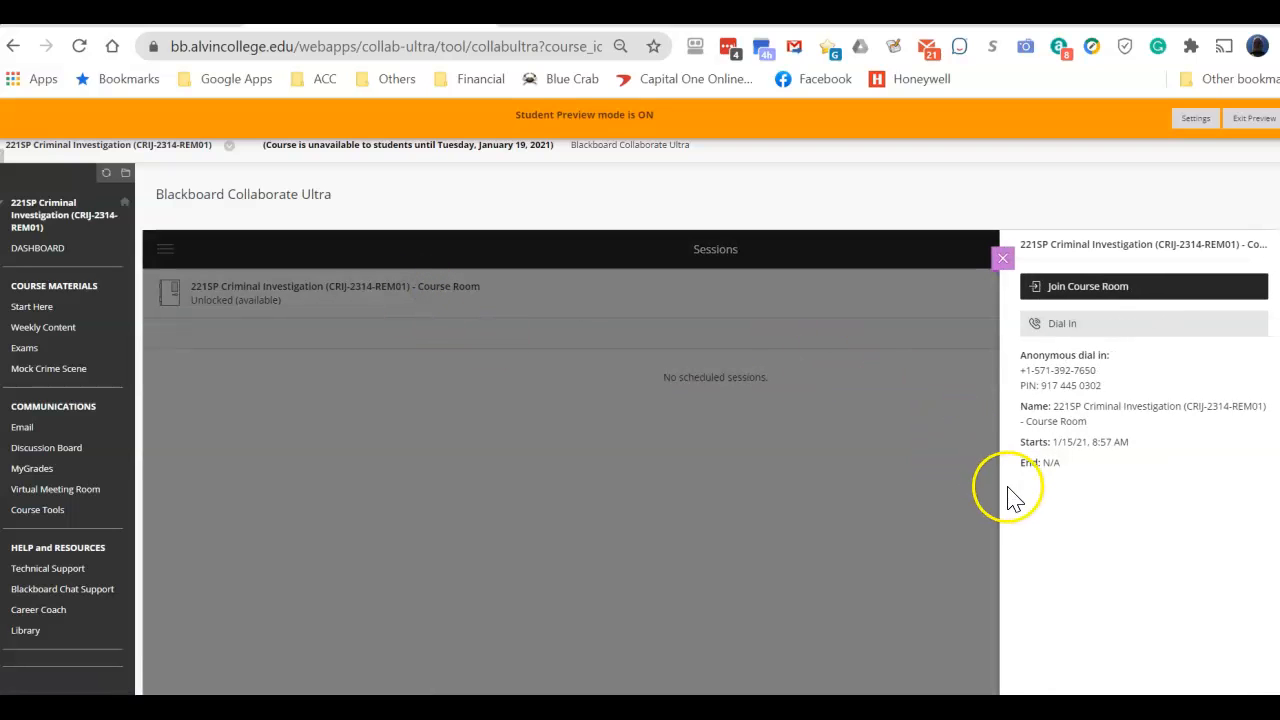
mouse_move(1084, 442)
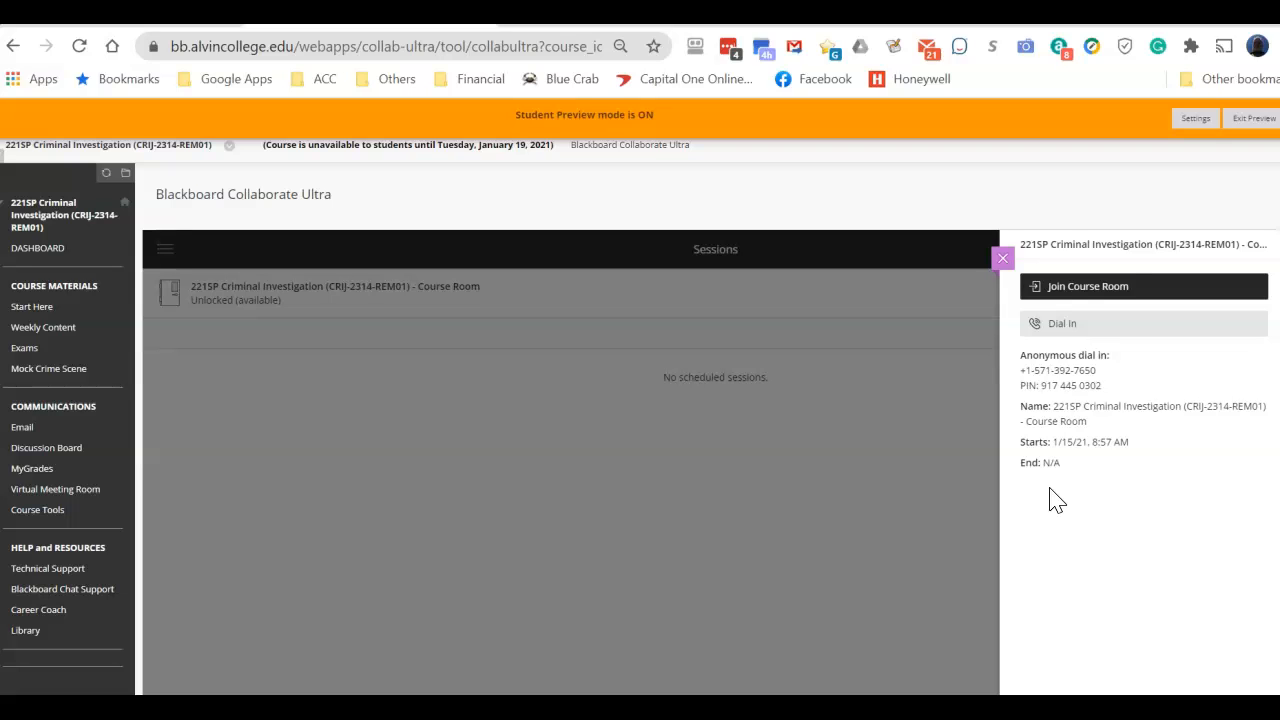
mouse_move(1098, 296)
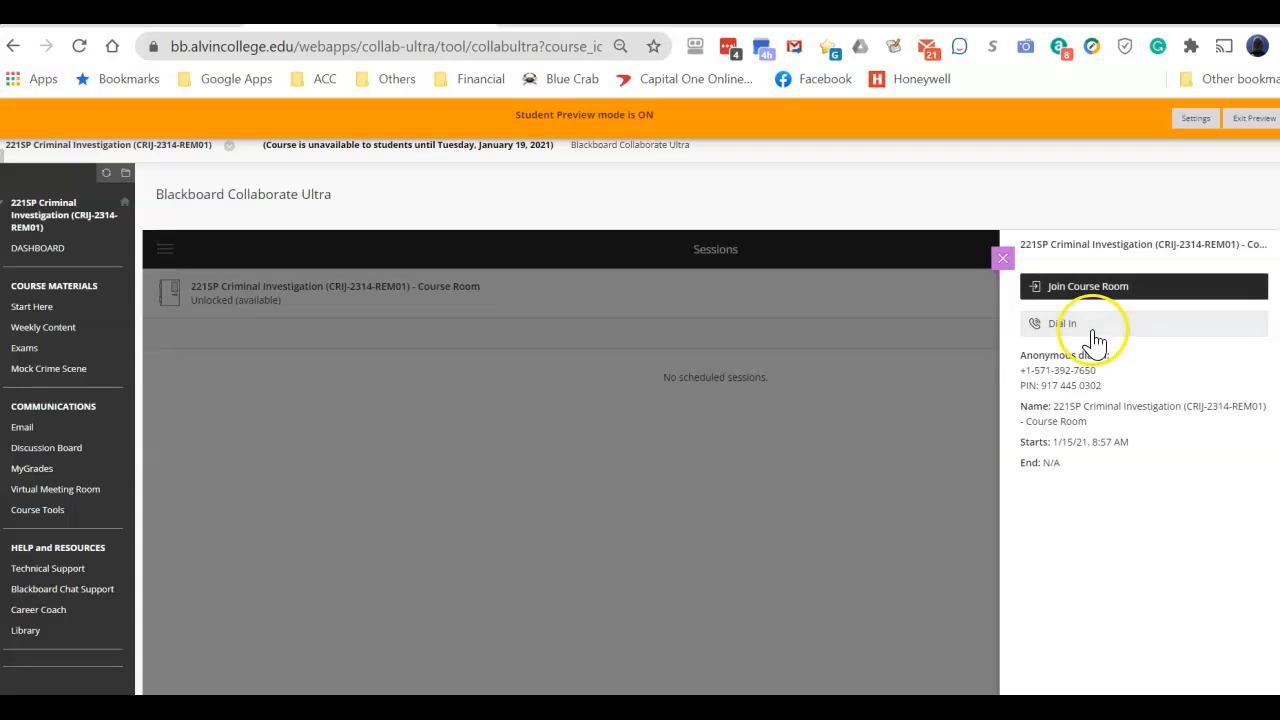
left_click(1062, 324)
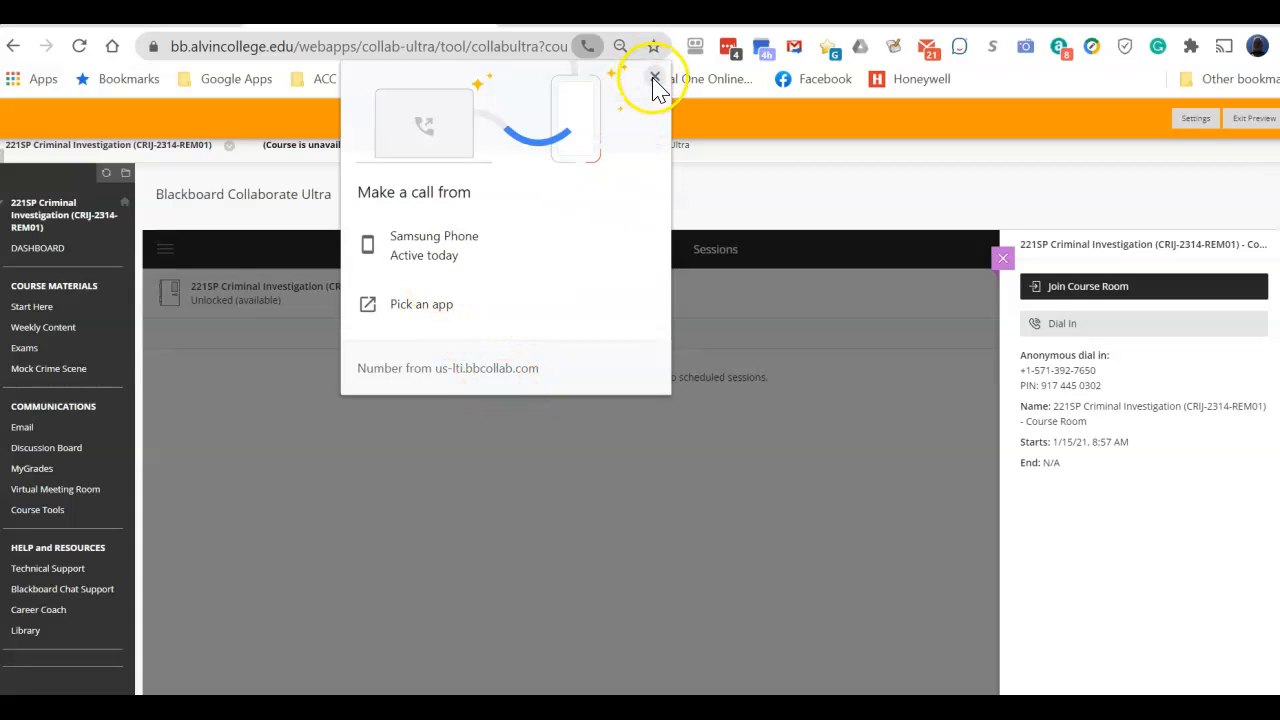
left_click(654, 78)
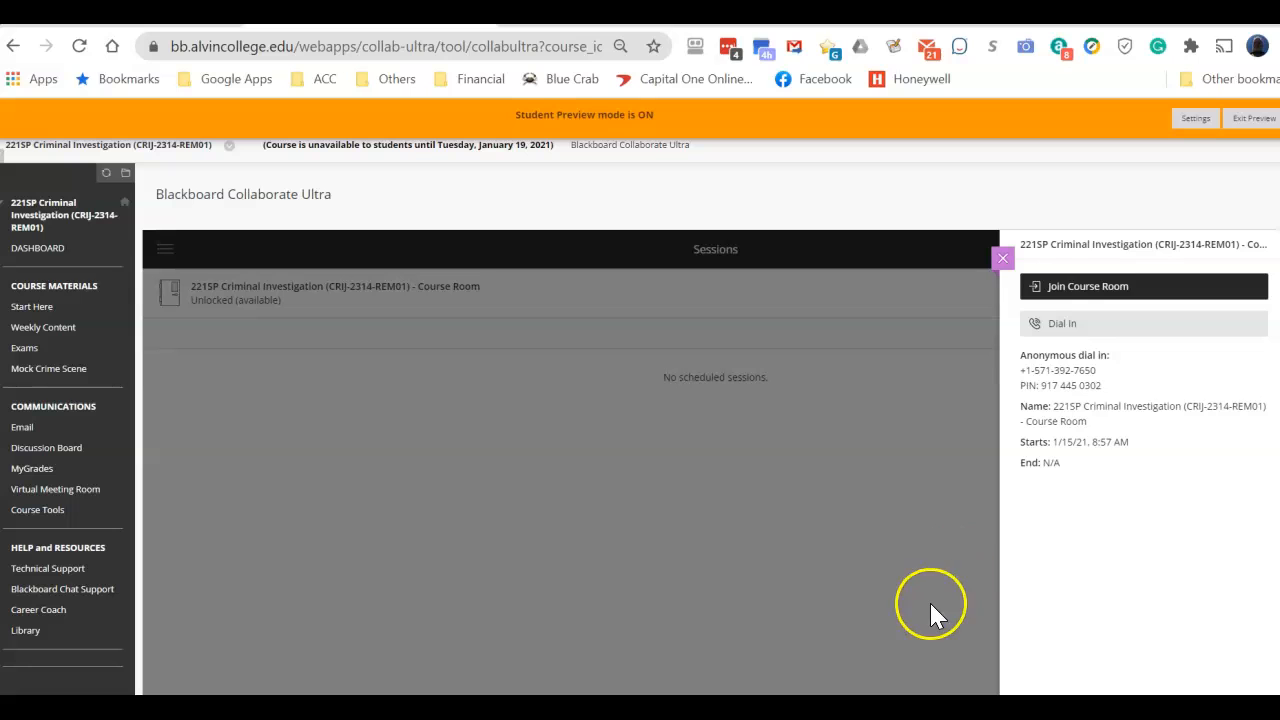
mouse_move(1100, 292)
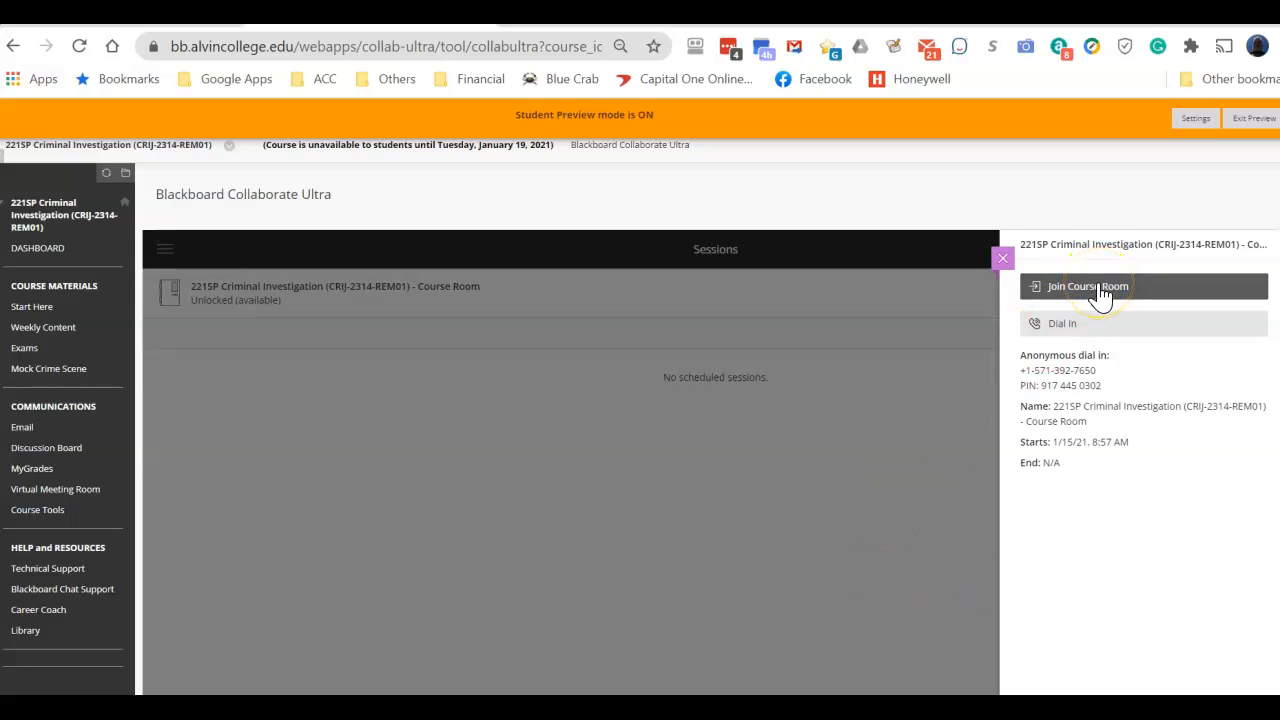
Step: Join the Course Room session and dismiss the missing microphone permission warning
left_click(1088, 286)
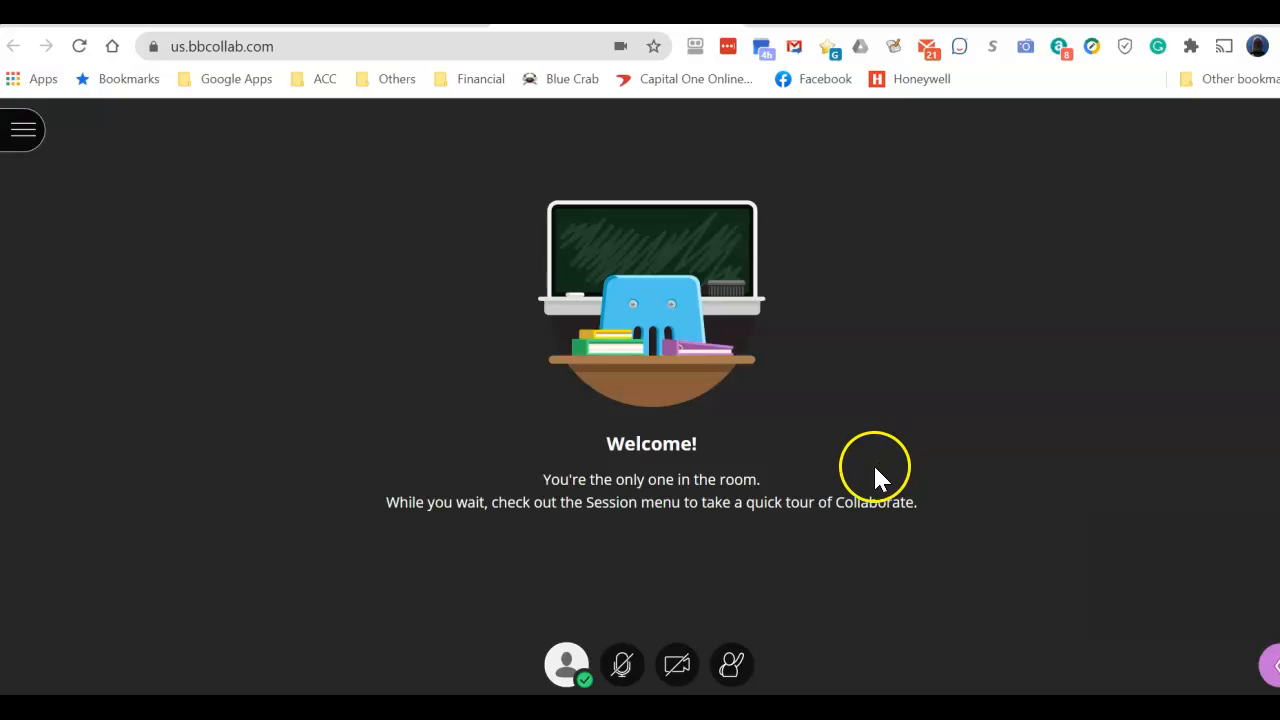
mouse_move(770, 584)
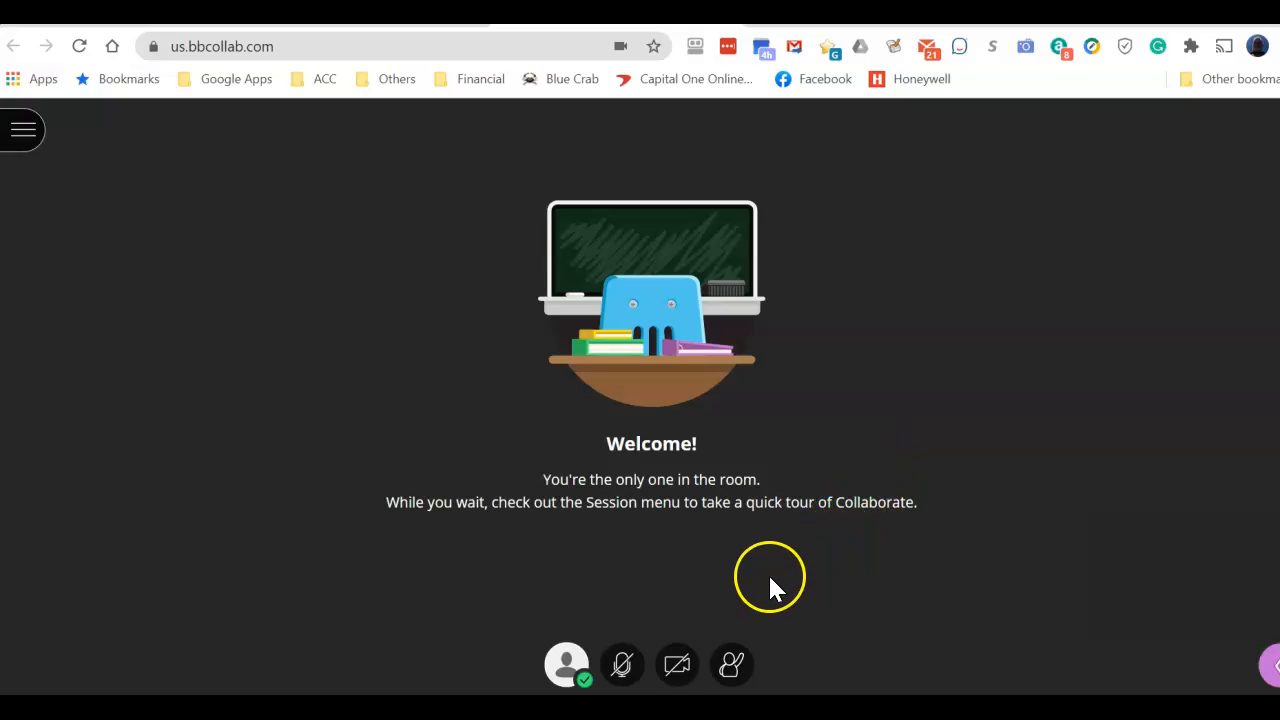
mouse_move(676, 664)
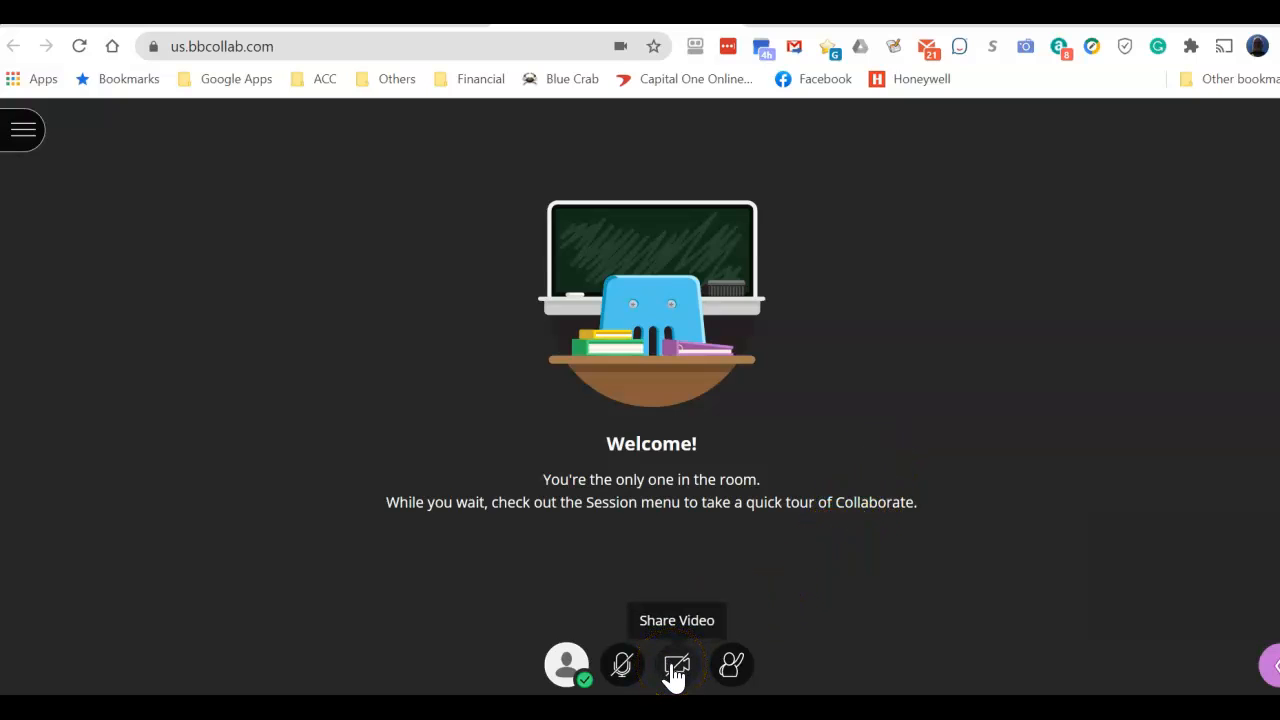
left_click(676, 664)
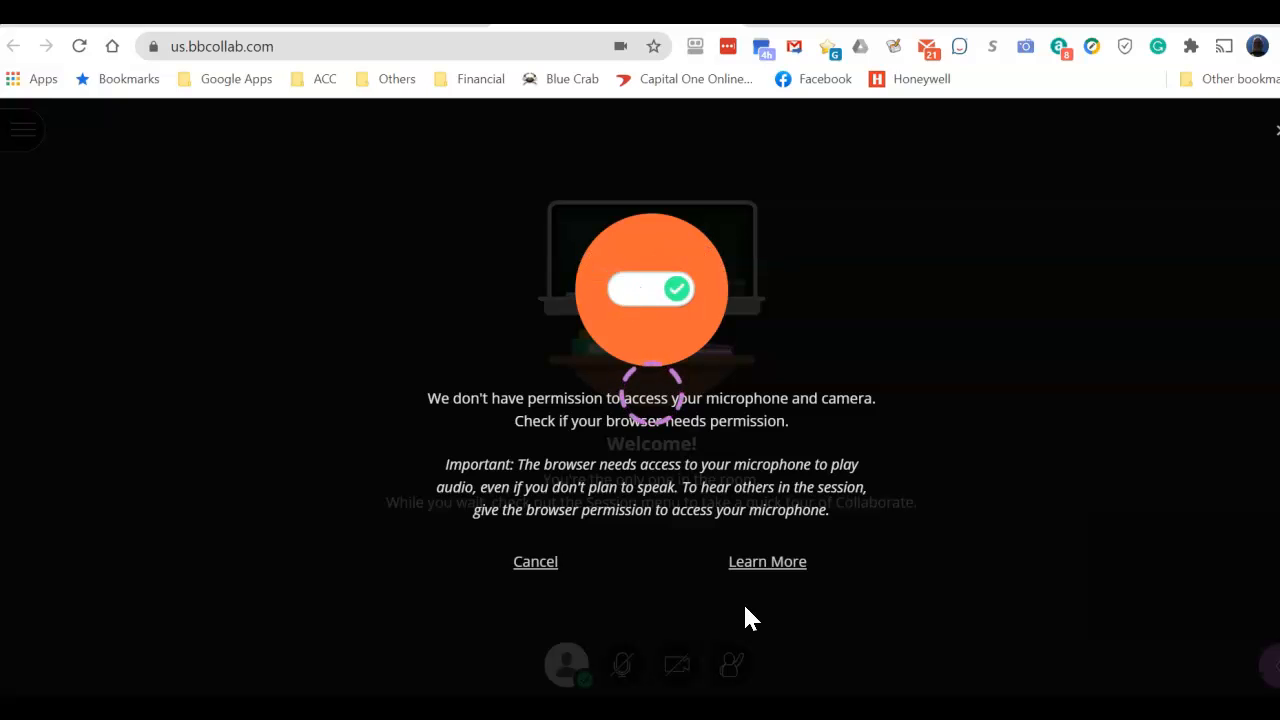
left_click(536, 560)
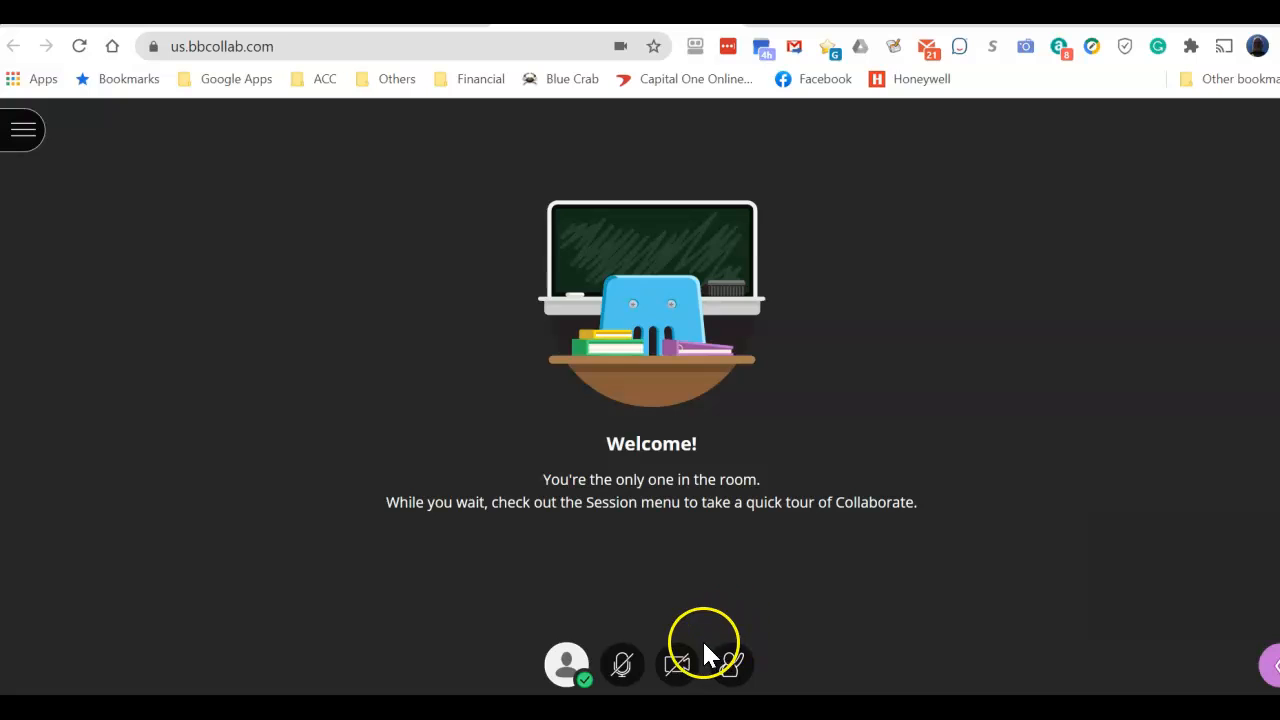
mouse_move(678, 664)
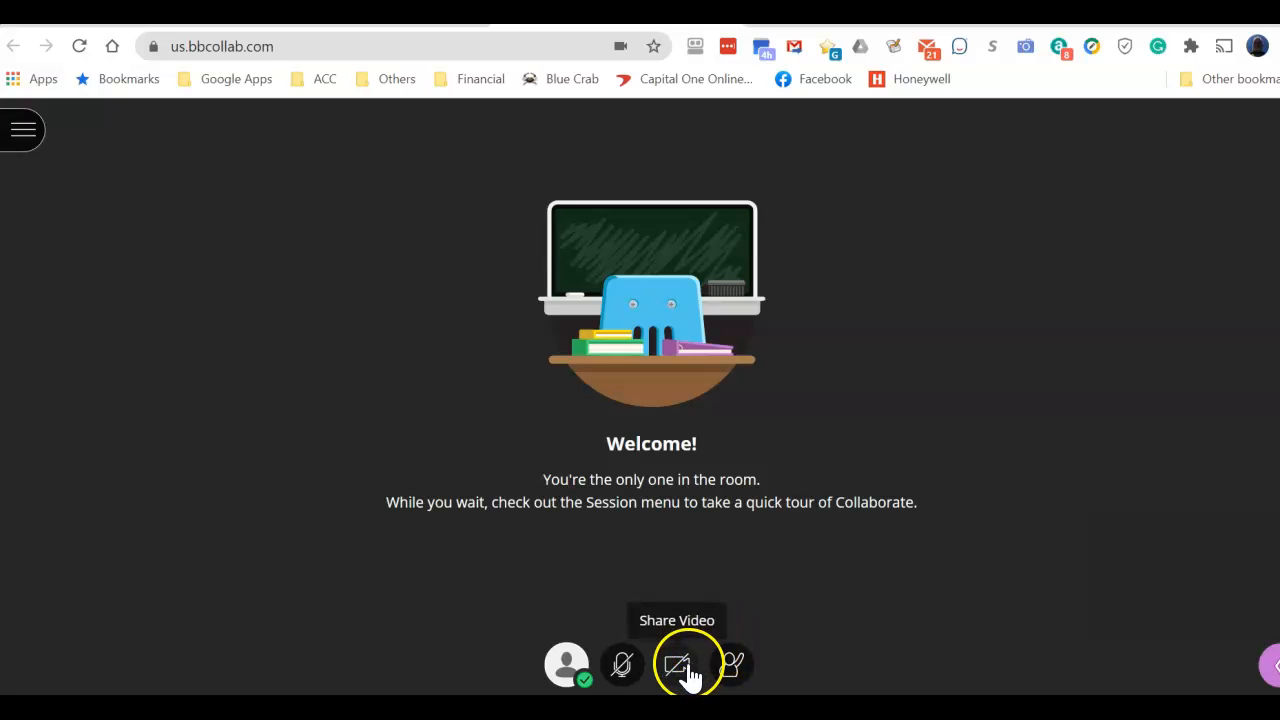
left_click(678, 664)
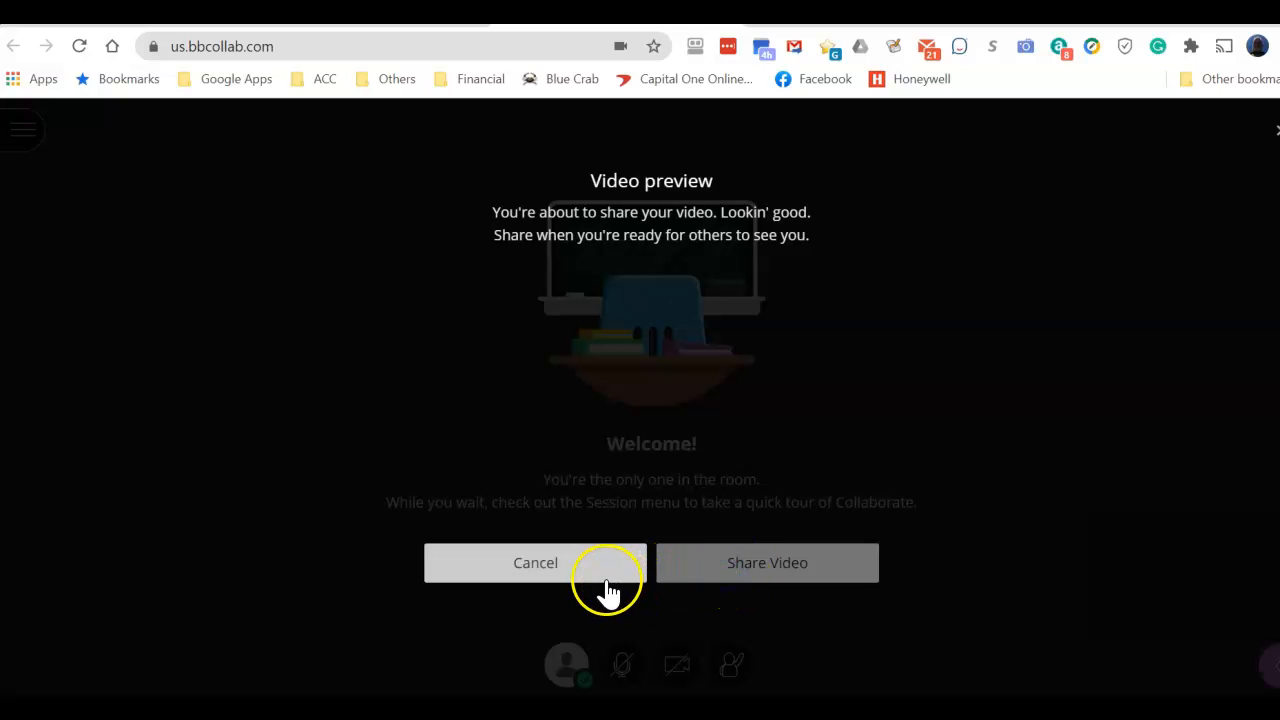
left_click(536, 562)
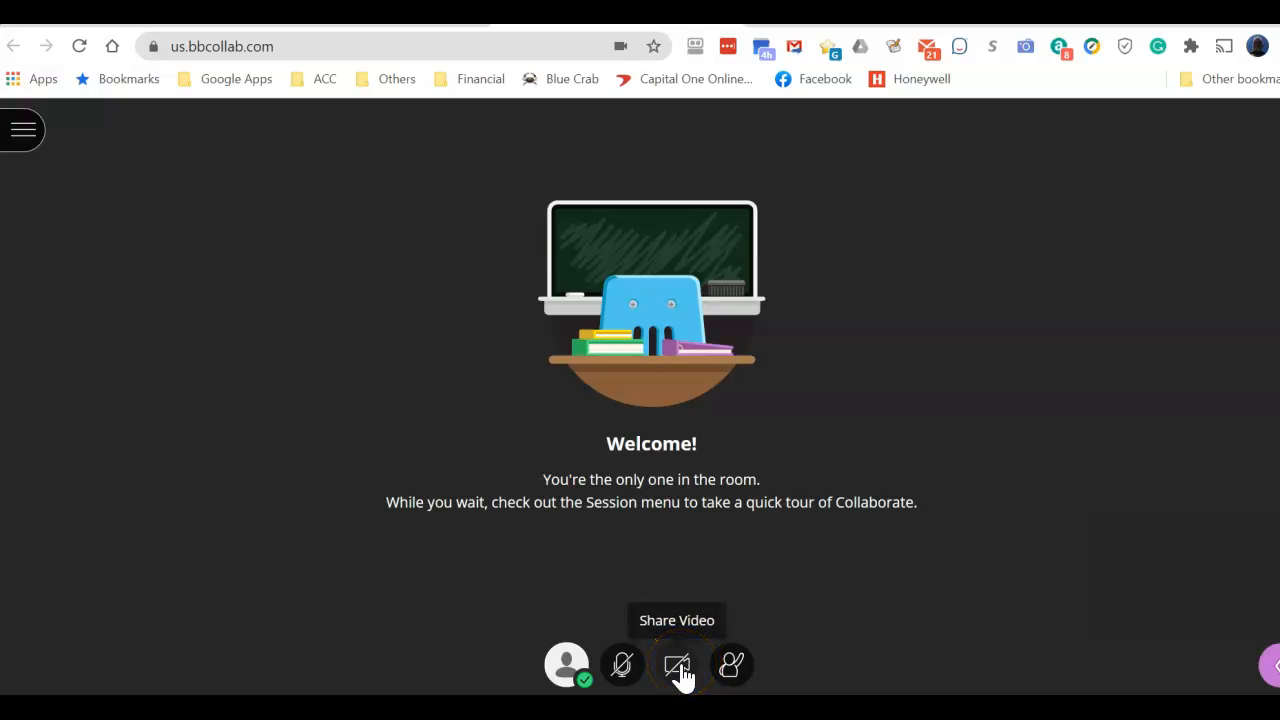
mouse_move(620, 664)
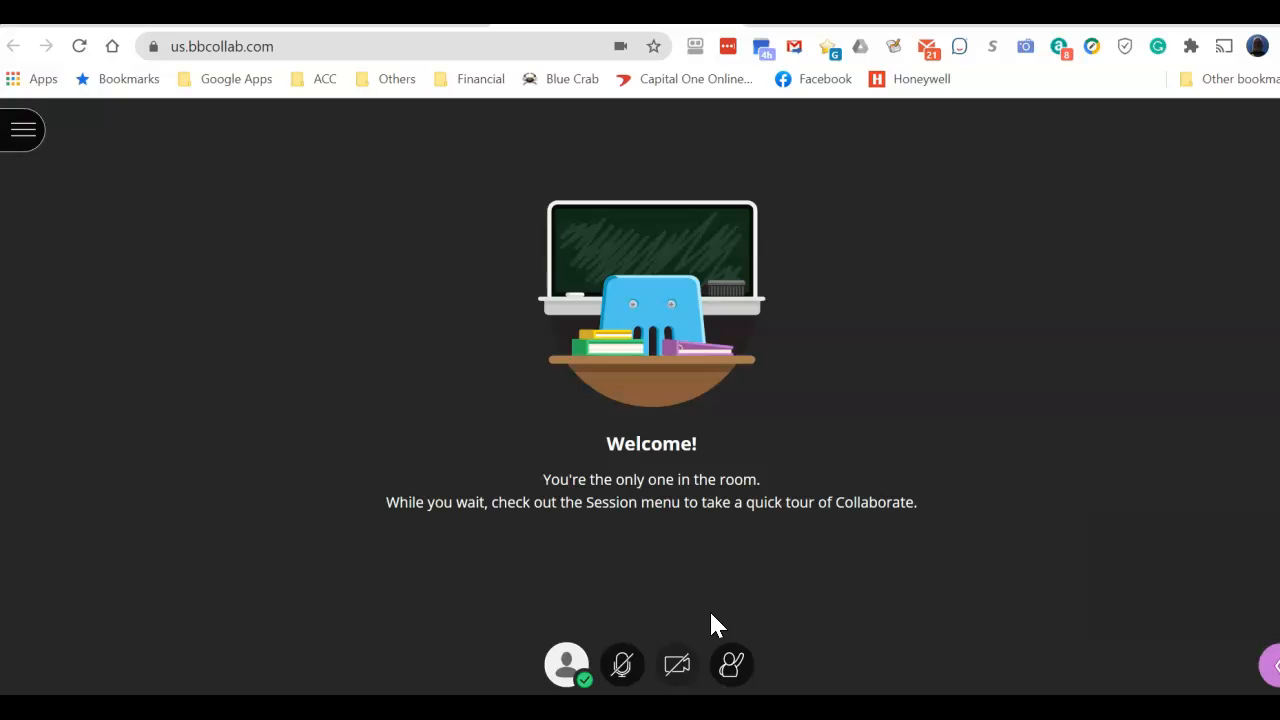
mouse_move(732, 664)
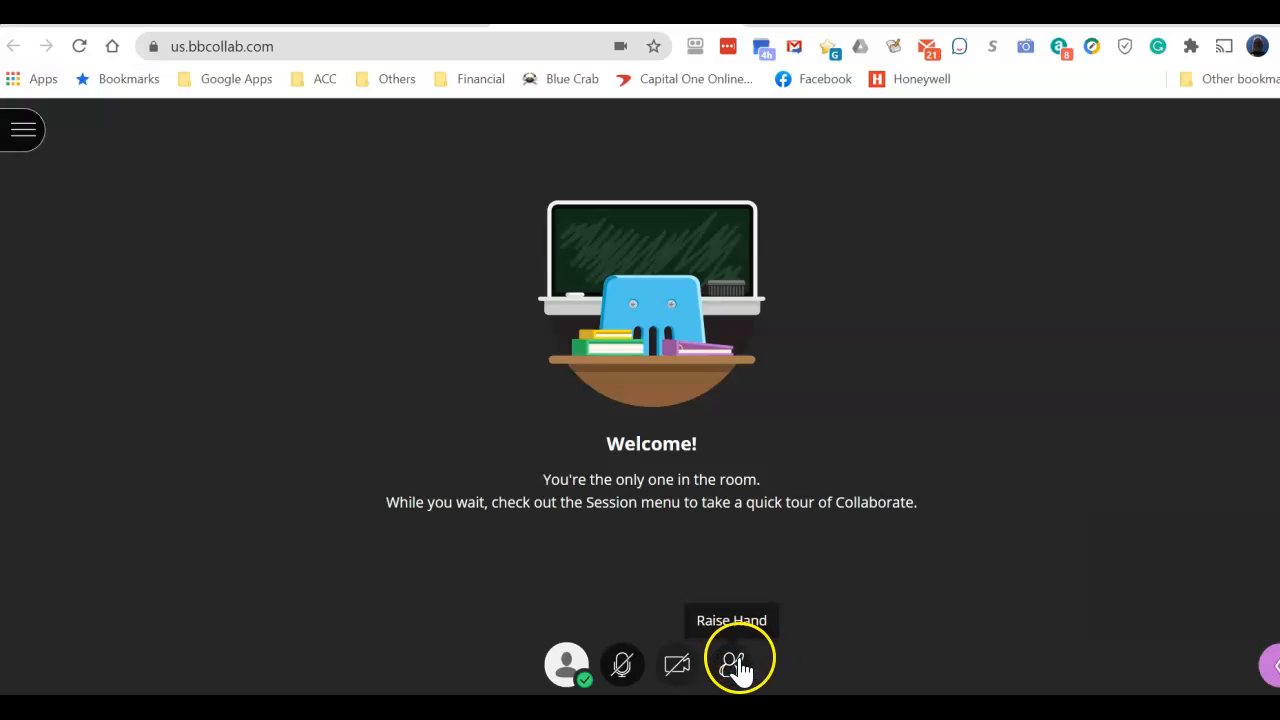
left_click(732, 664)
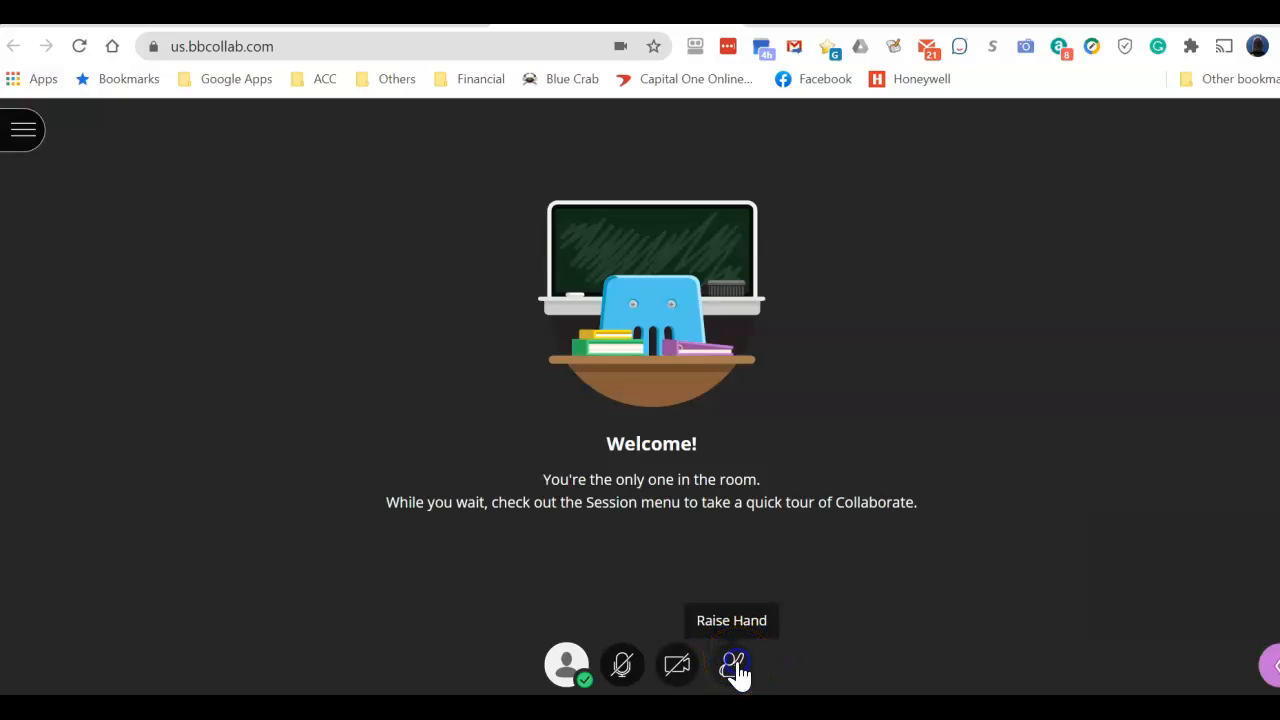
left_click(732, 664)
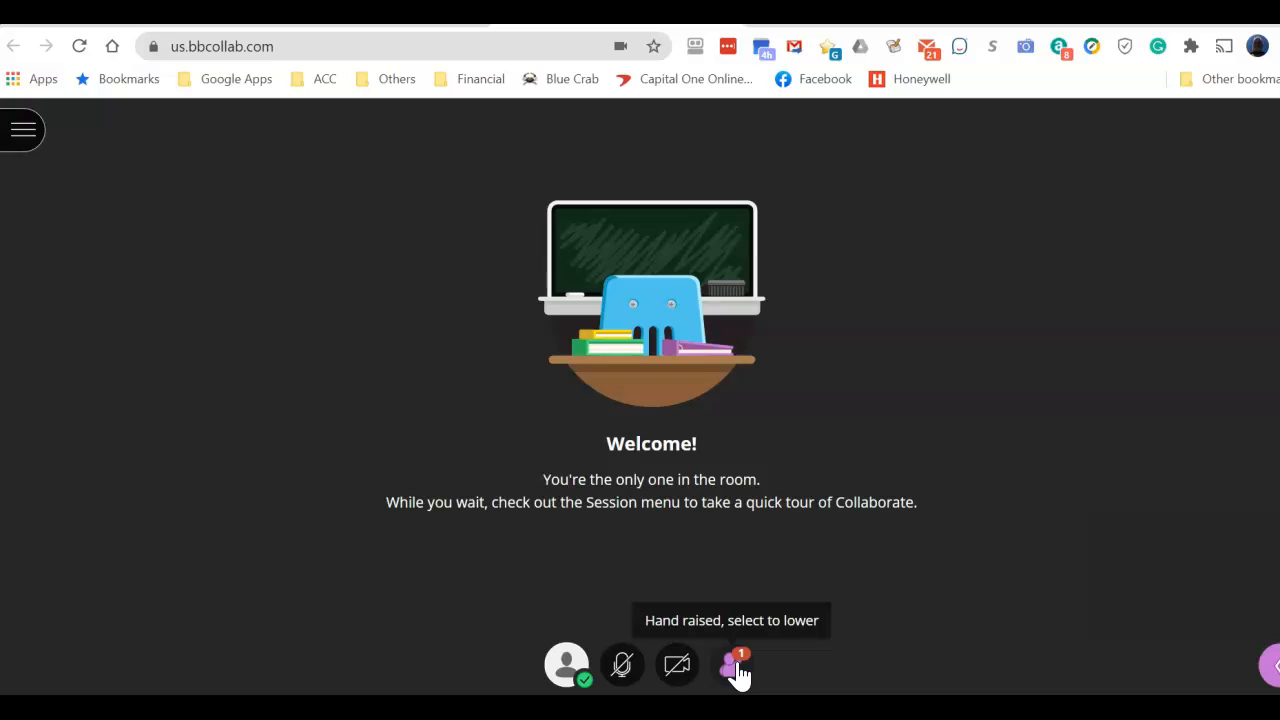
left_click(732, 664)
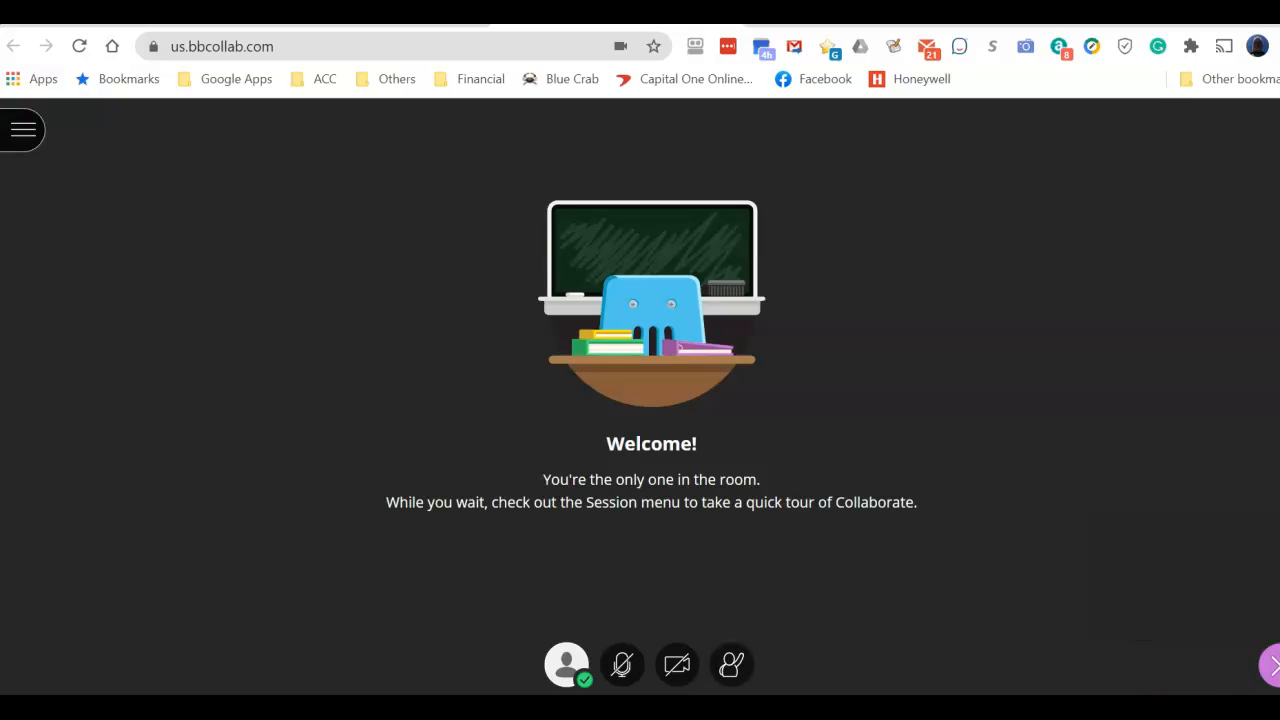
left_click(1270, 664)
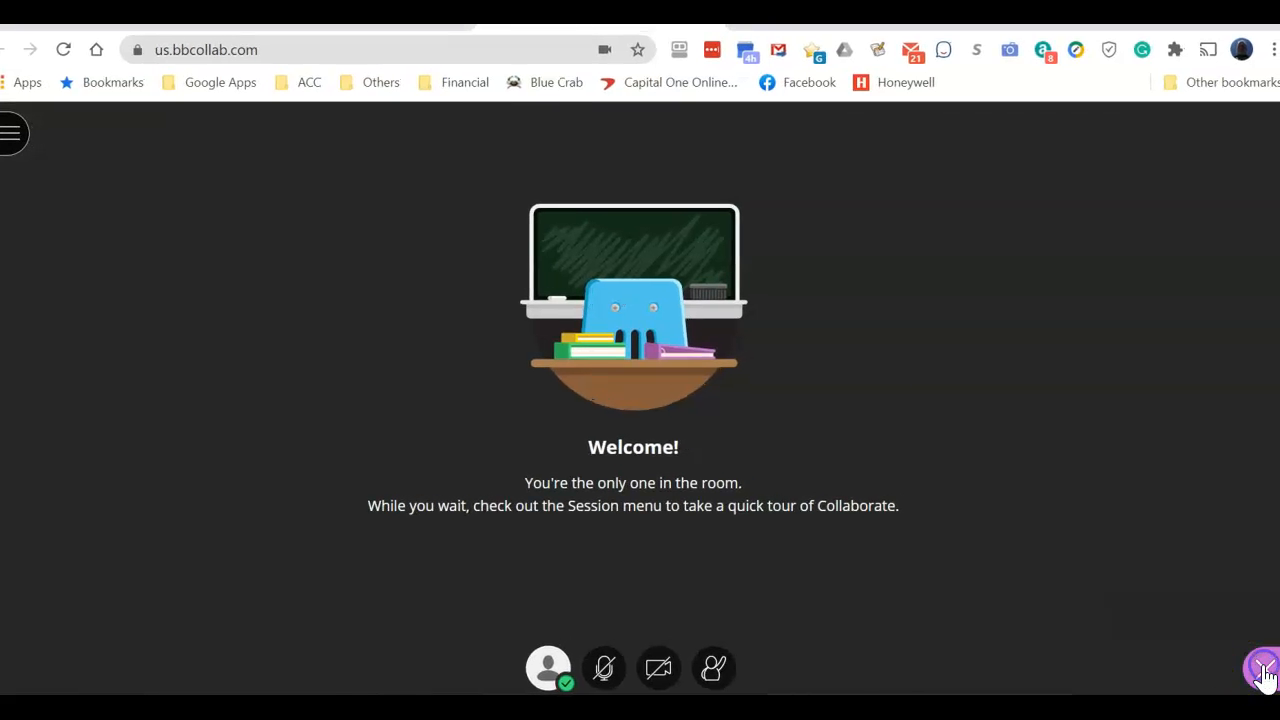
Step: Show the side panel, check the Attendees list, then return to the Everyone chat
left_click(1264, 668)
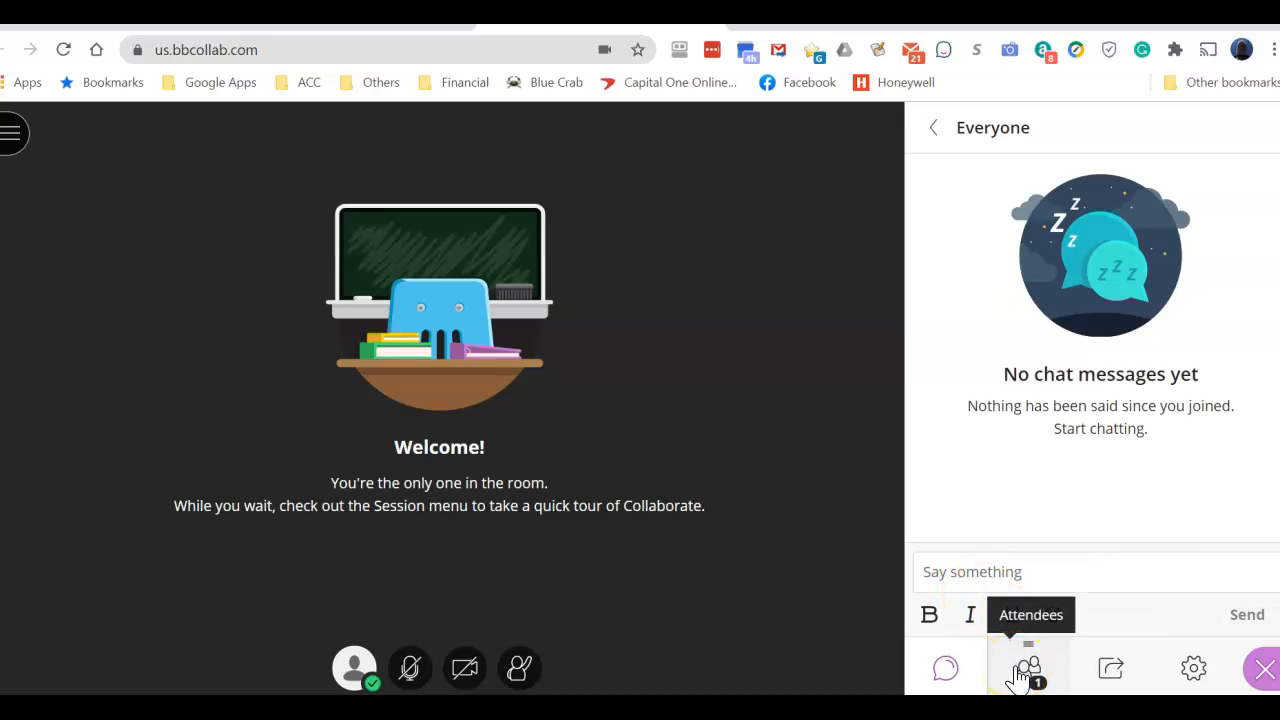
mouse_move(1110, 668)
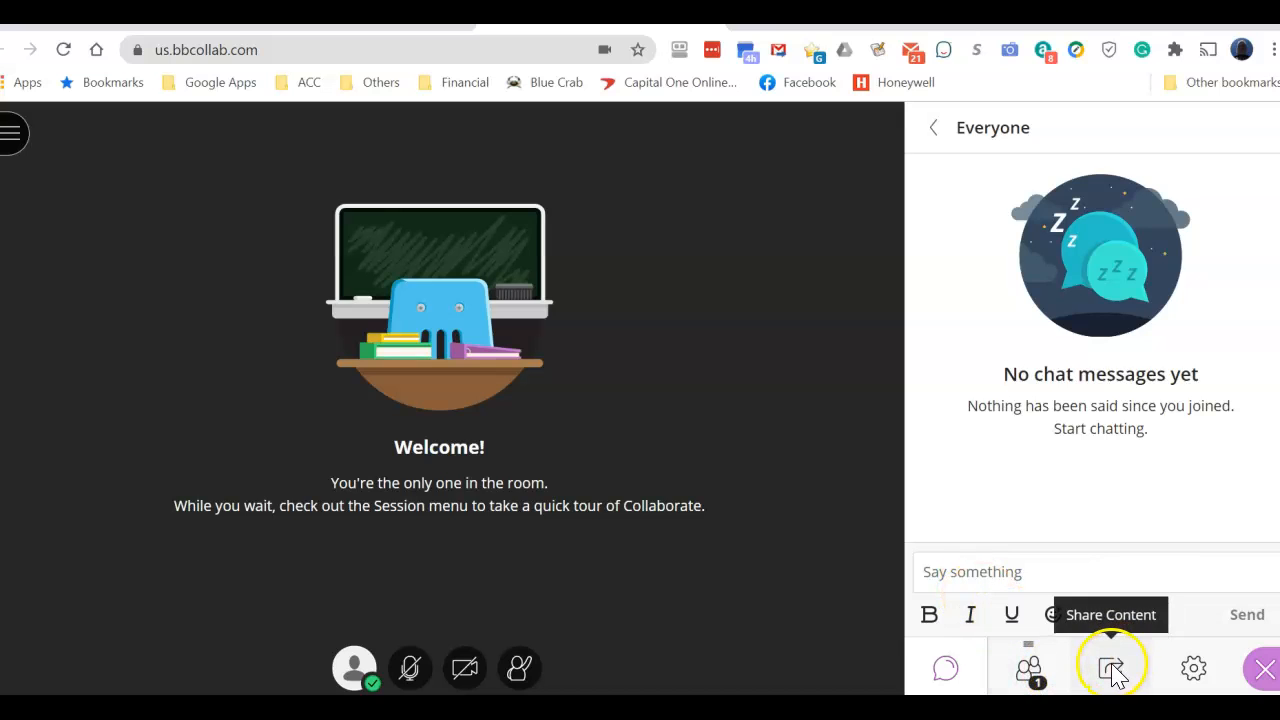
mouse_move(1030, 668)
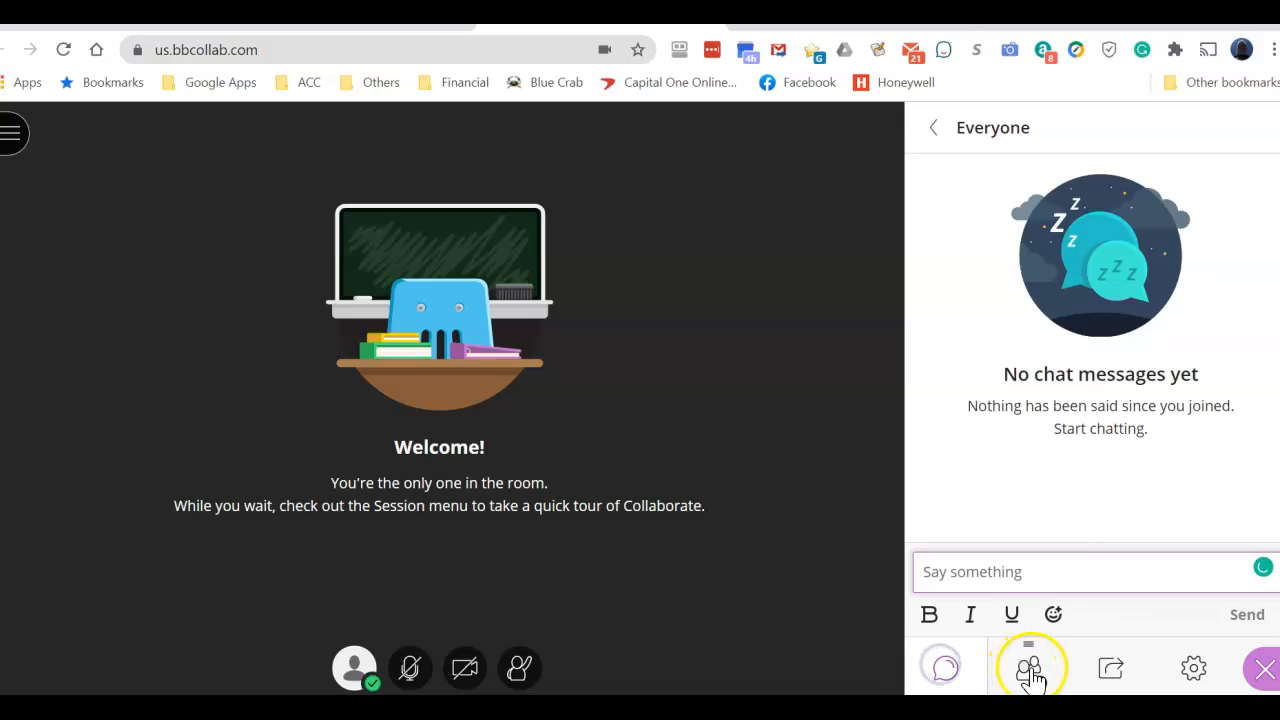
left_click(1030, 668)
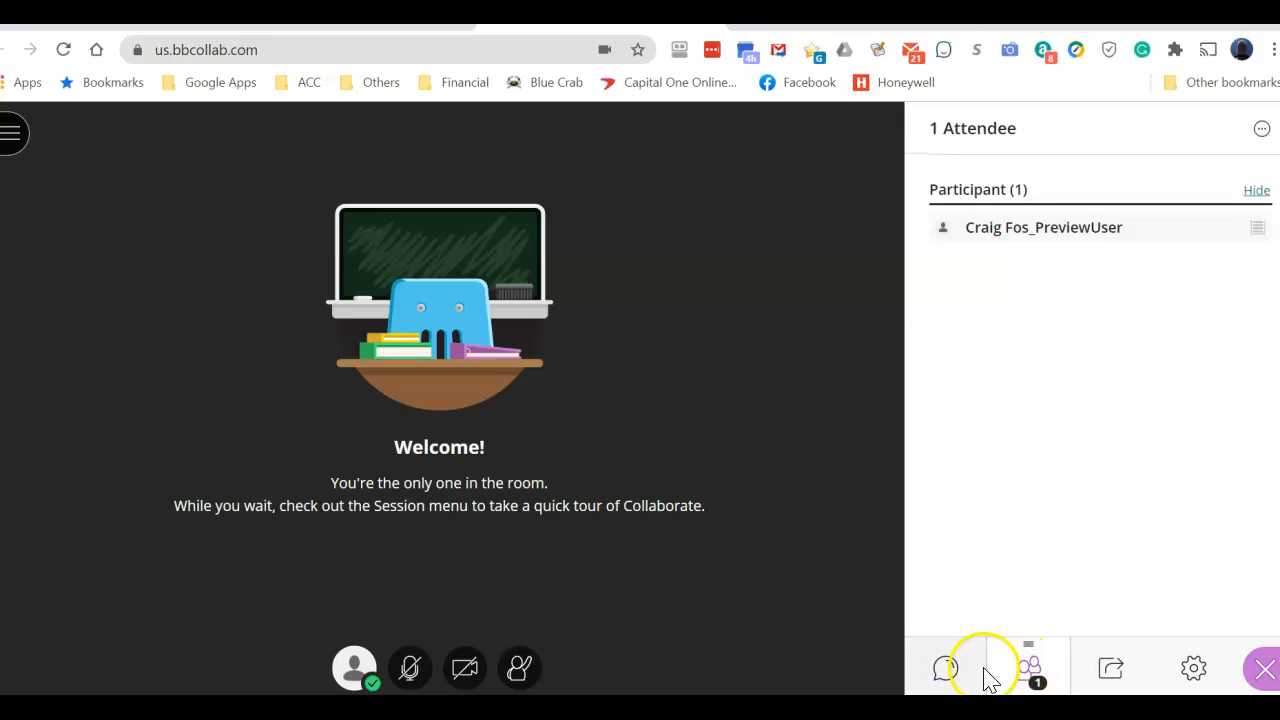
left_click(944, 668)
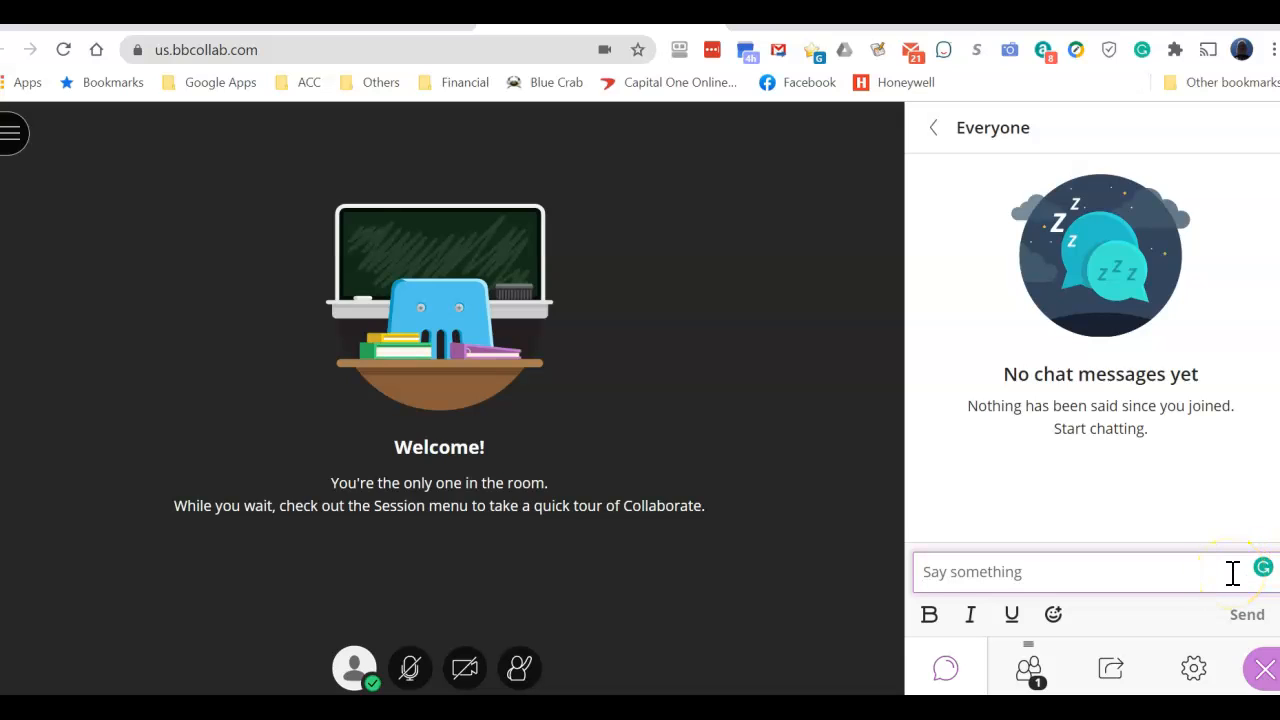
left_click(1064, 572)
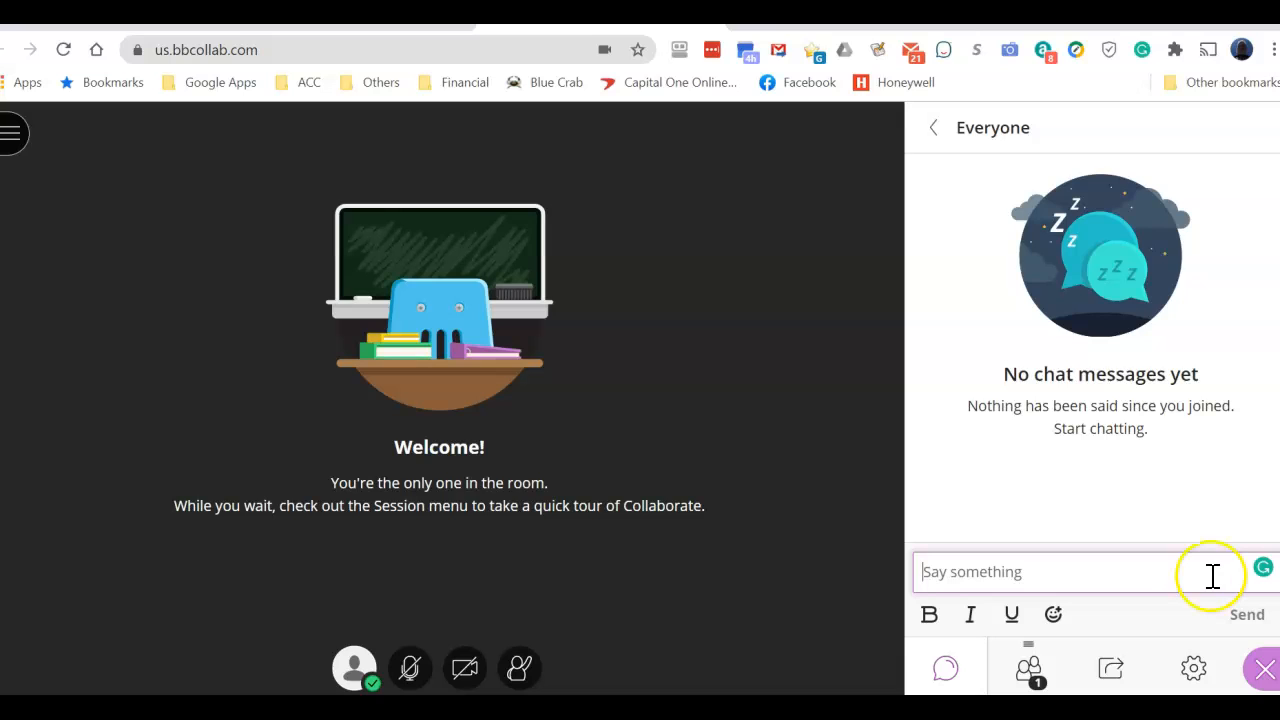
mouse_move(932, 128)
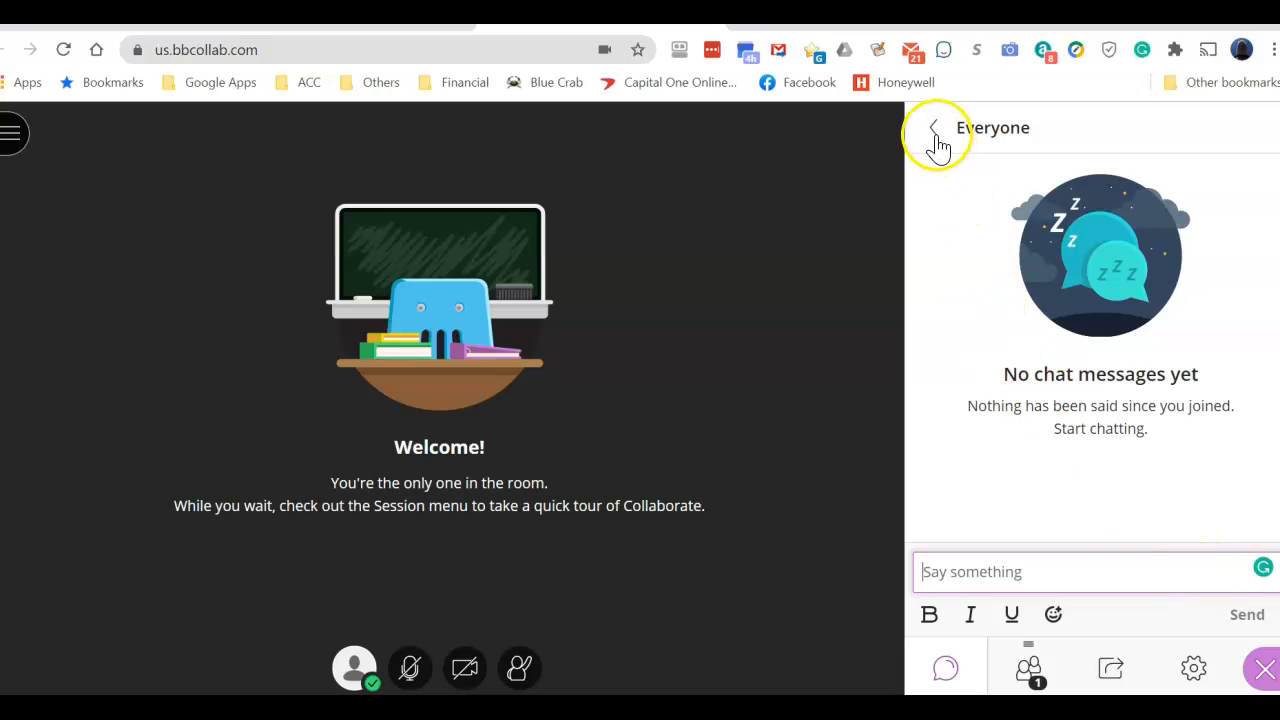
mouse_move(932, 128)
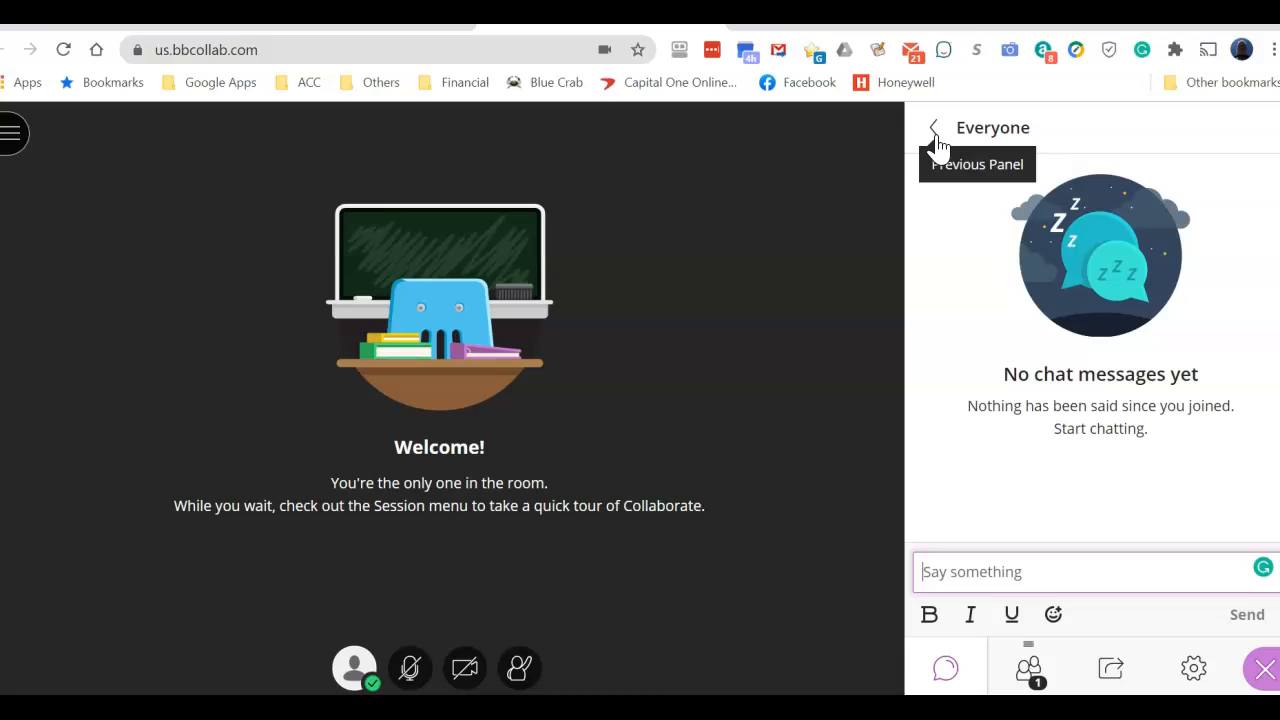
mouse_move(936, 164)
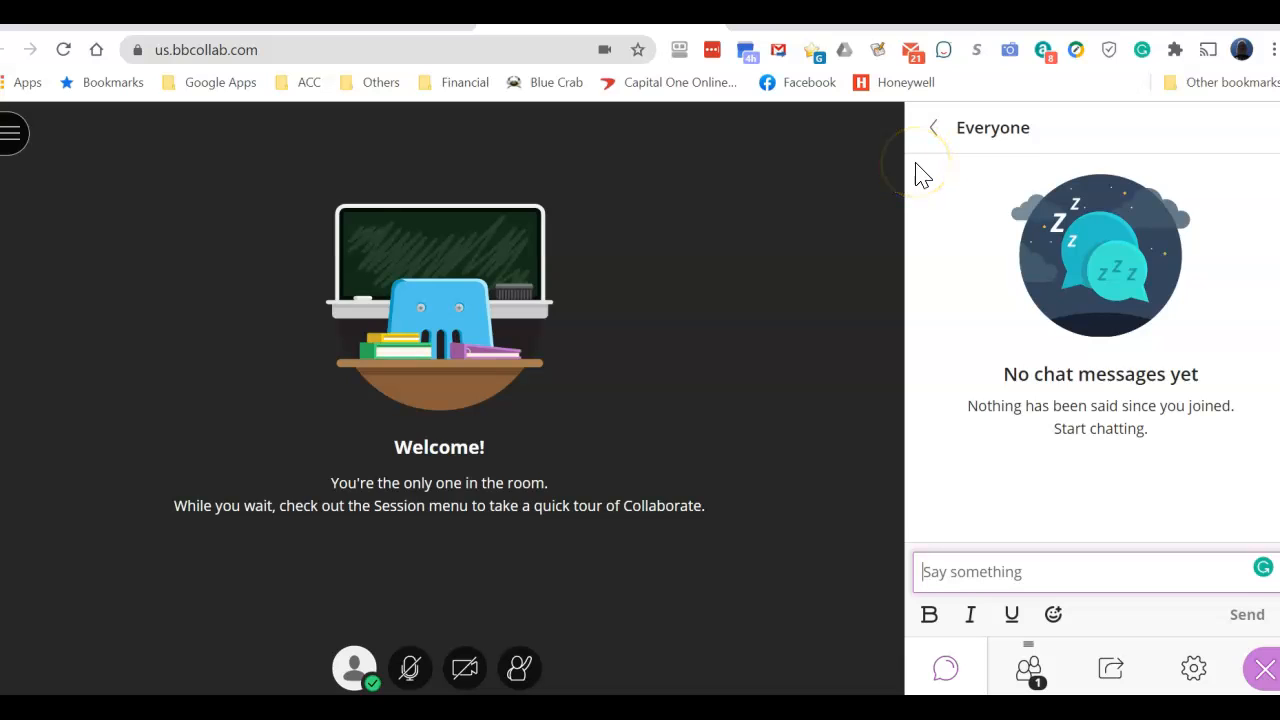
mouse_move(912, 184)
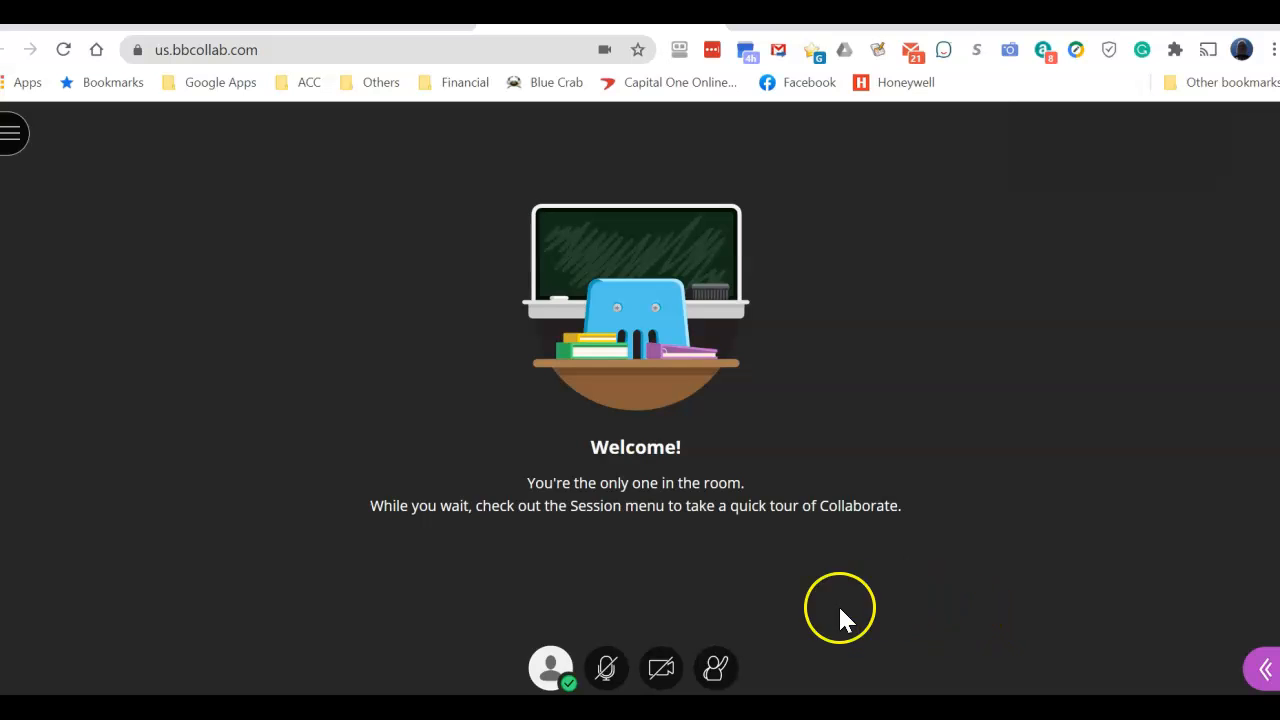
mouse_move(1010, 640)
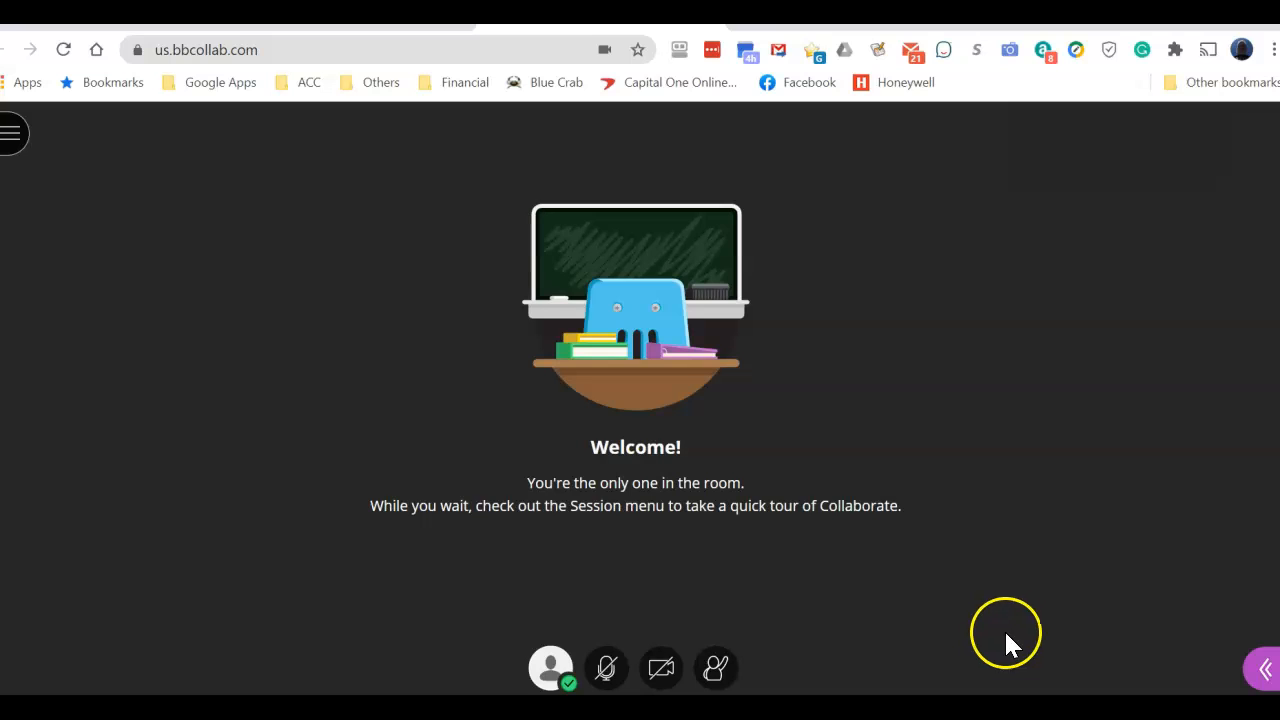
mouse_move(1104, 548)
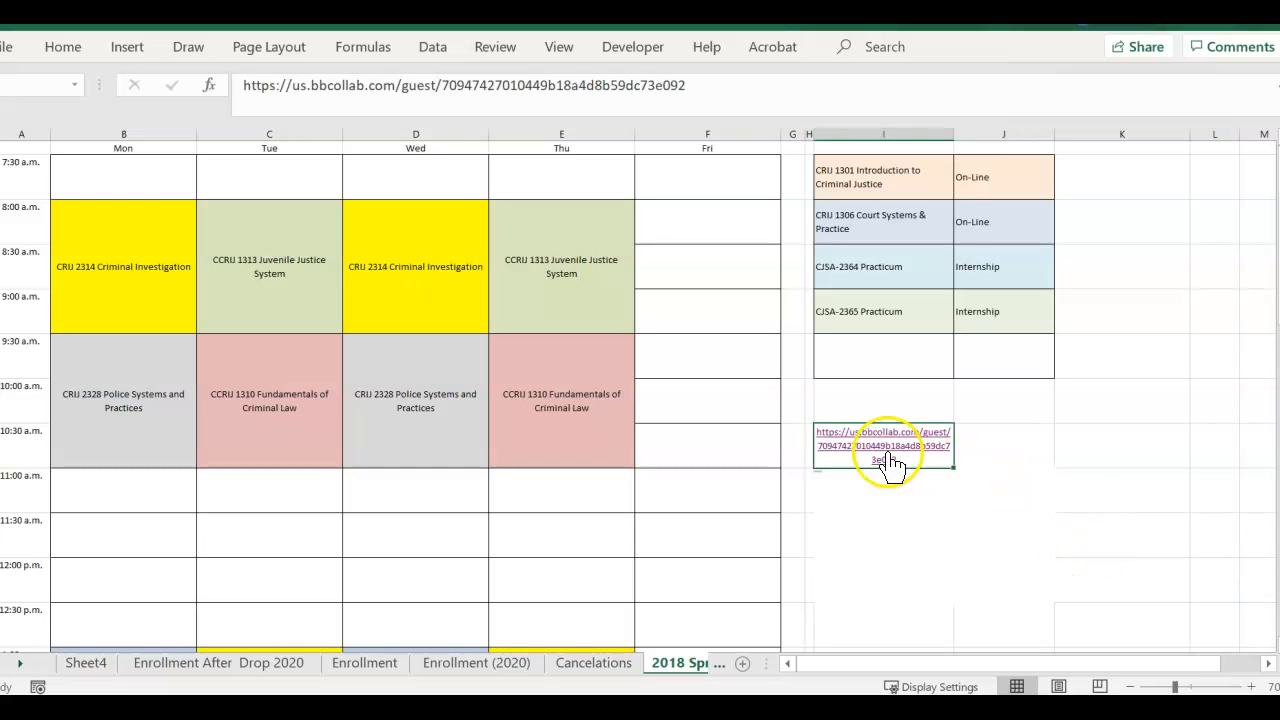
mouse_move(890, 460)
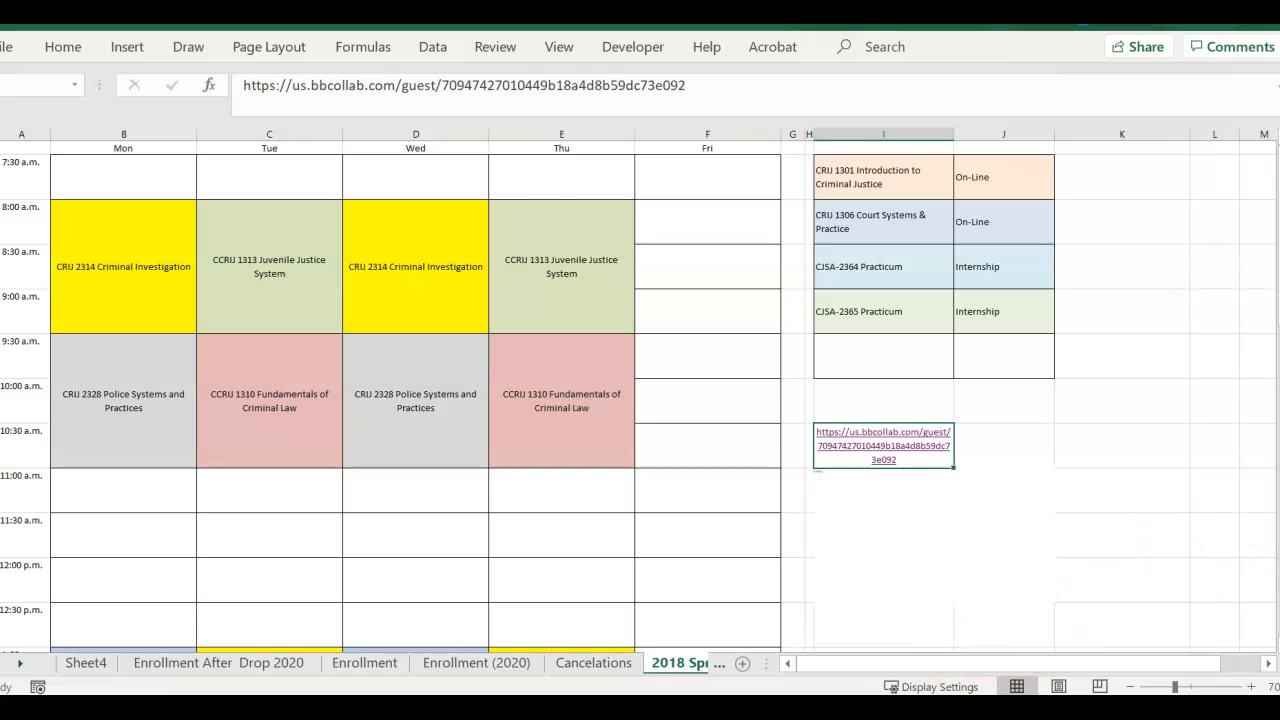
left_click(882, 446)
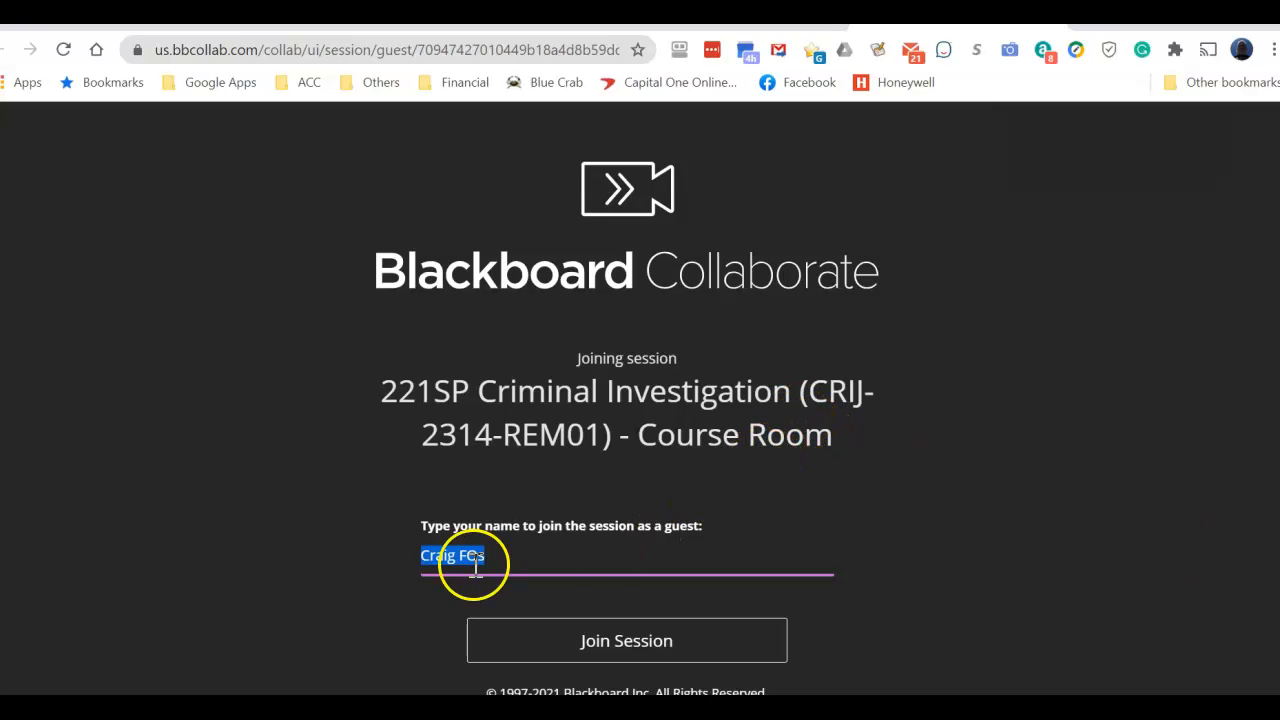
left_click(472, 556)
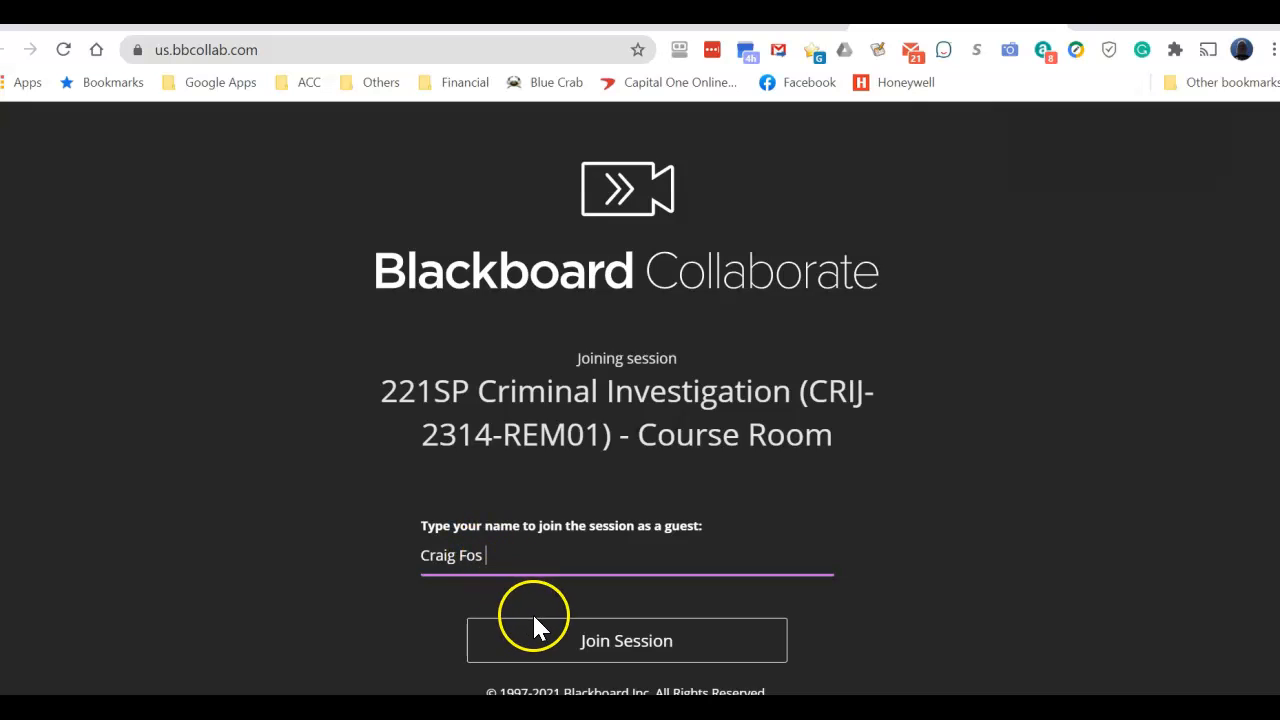
mouse_move(520, 600)
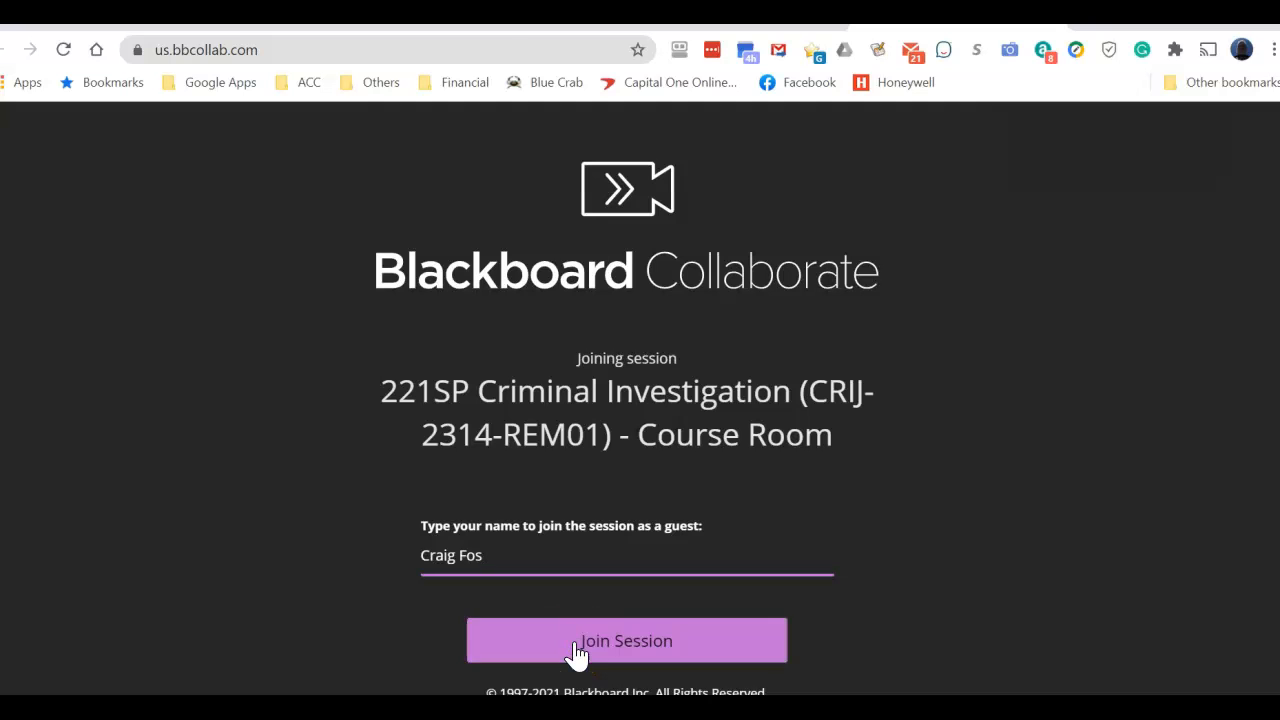
left_click(626, 640)
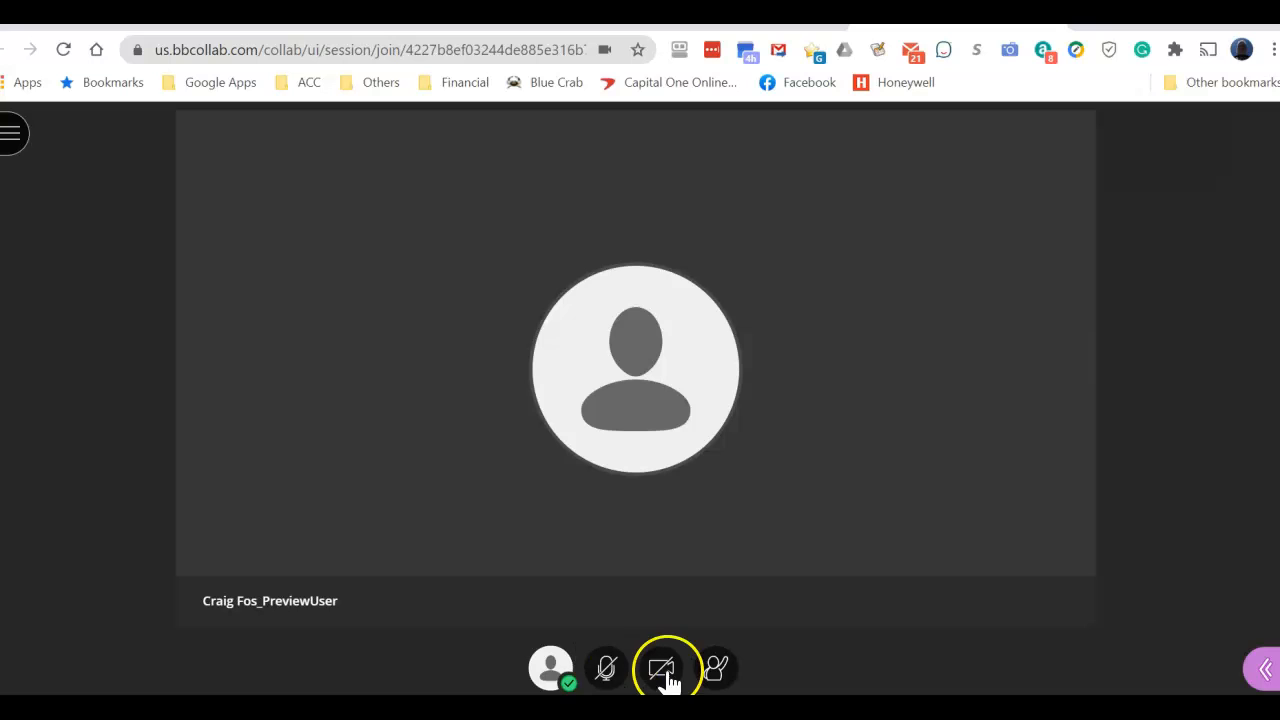
left_click(664, 668)
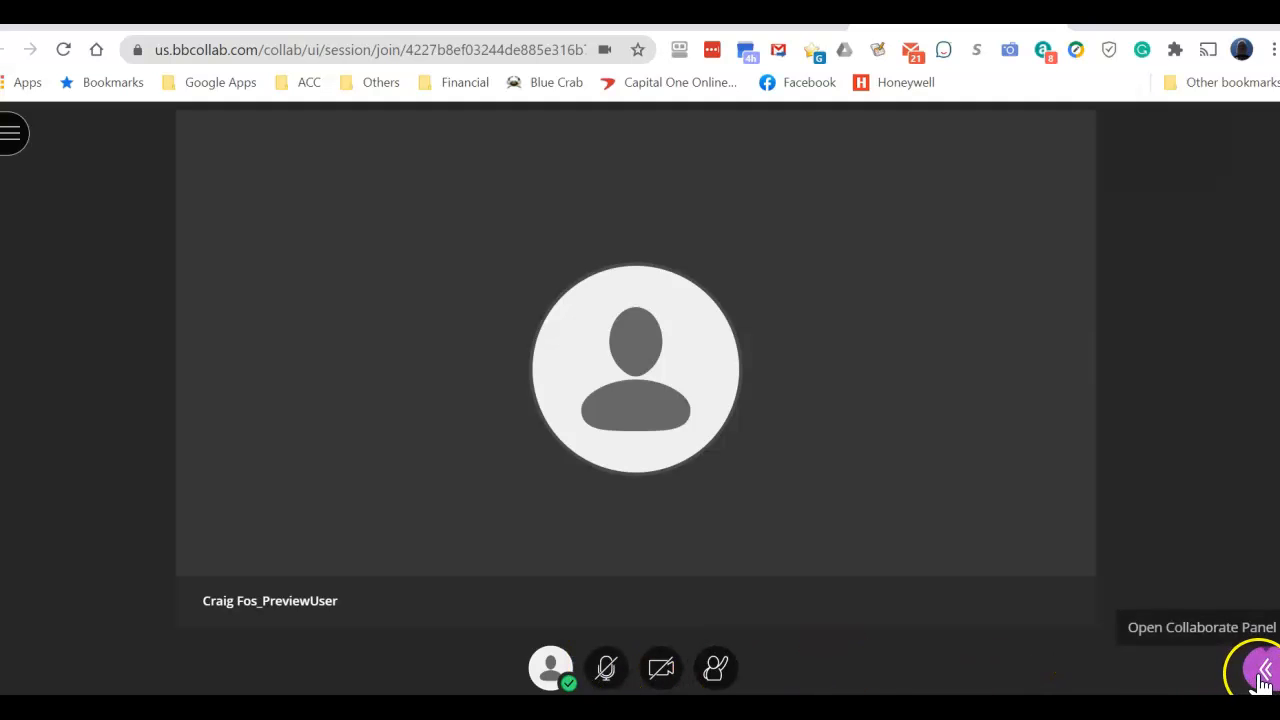
left_click(1264, 668)
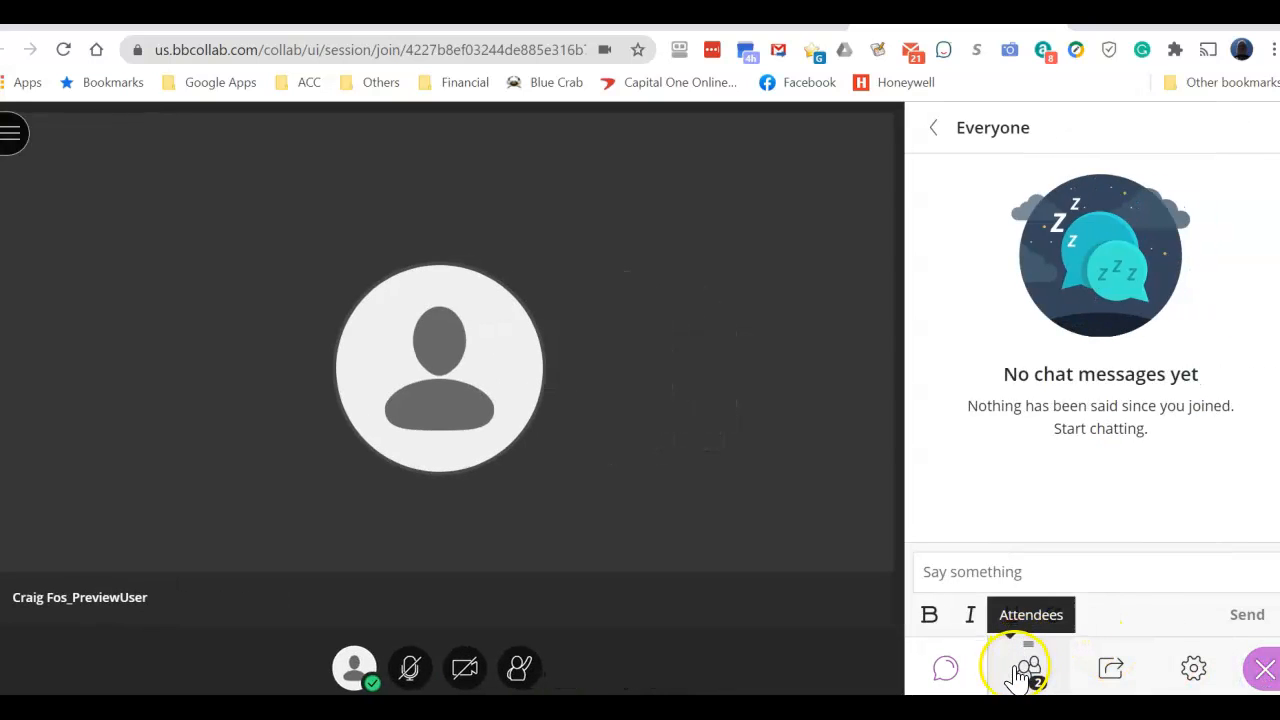
left_click(1028, 668)
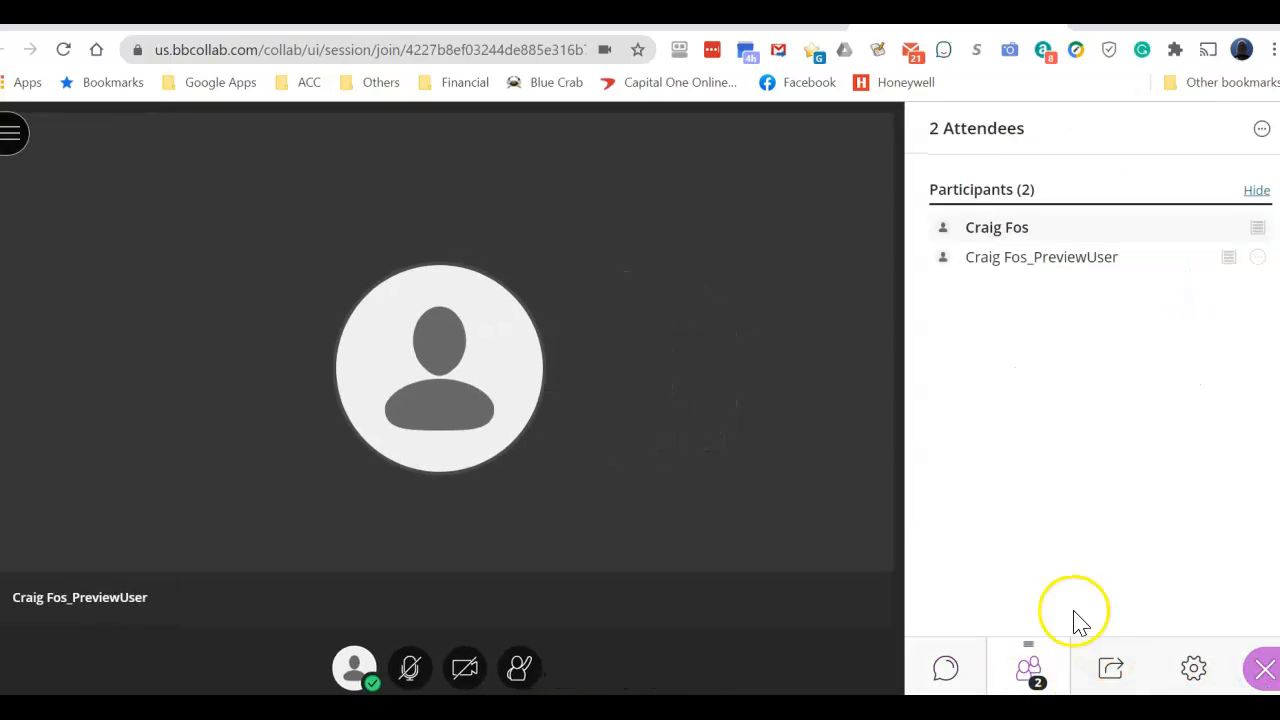
mouse_move(1228, 258)
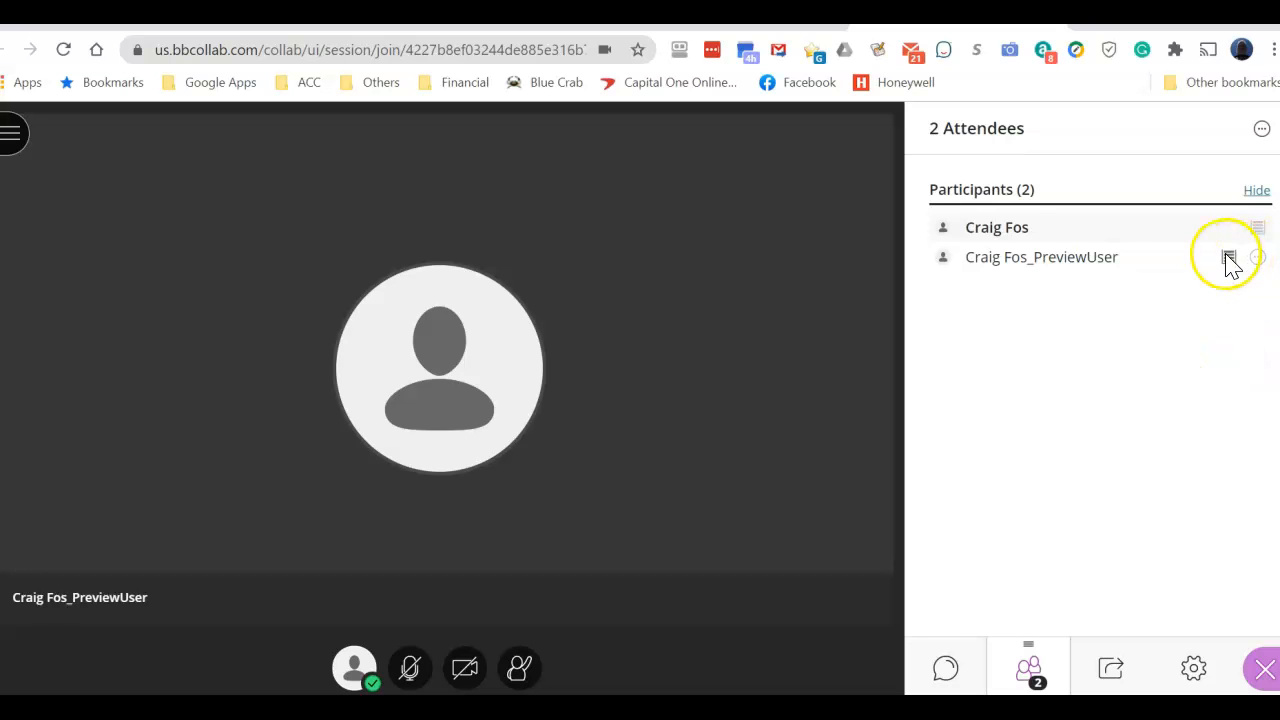
mouse_move(1264, 268)
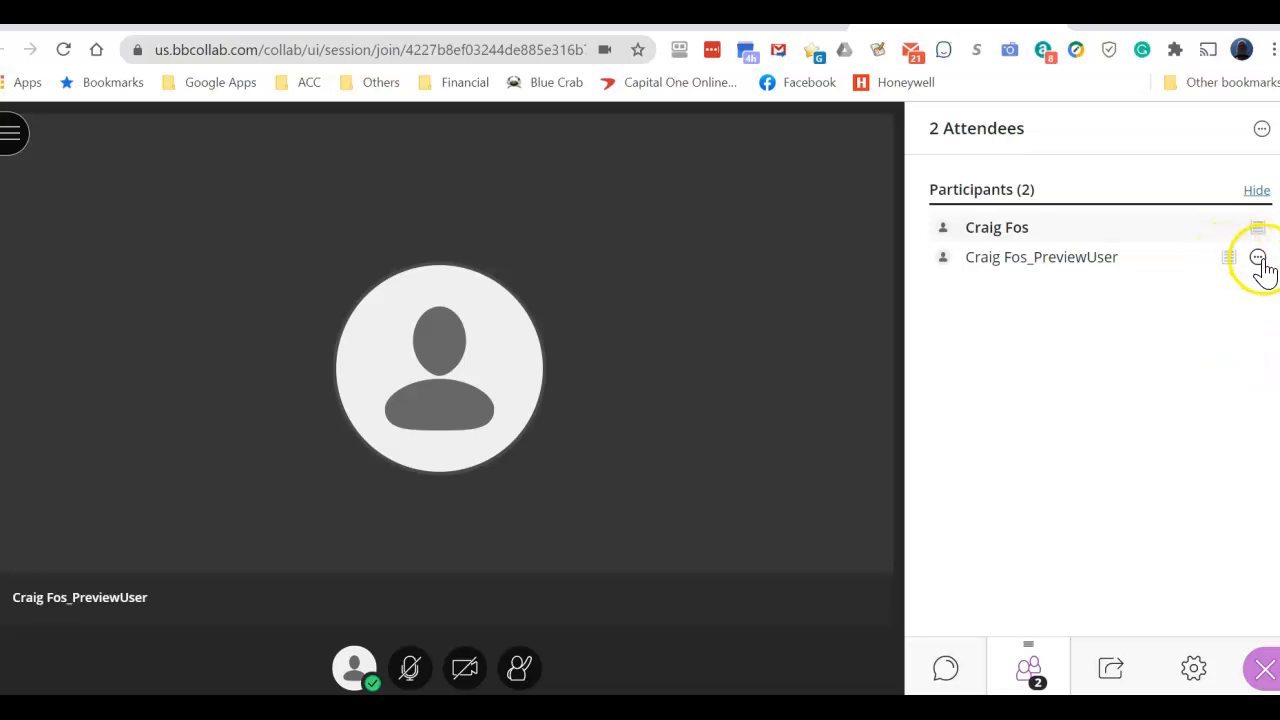
left_click(1260, 256)
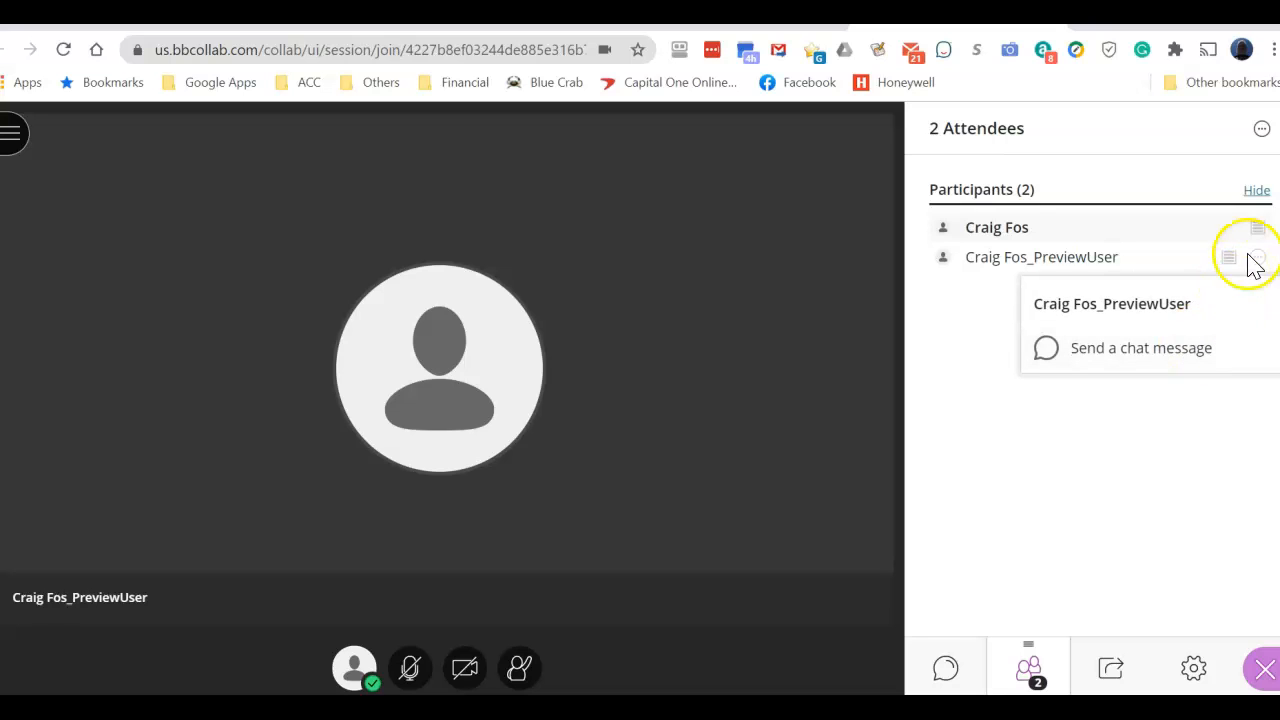
left_click(1176, 438)
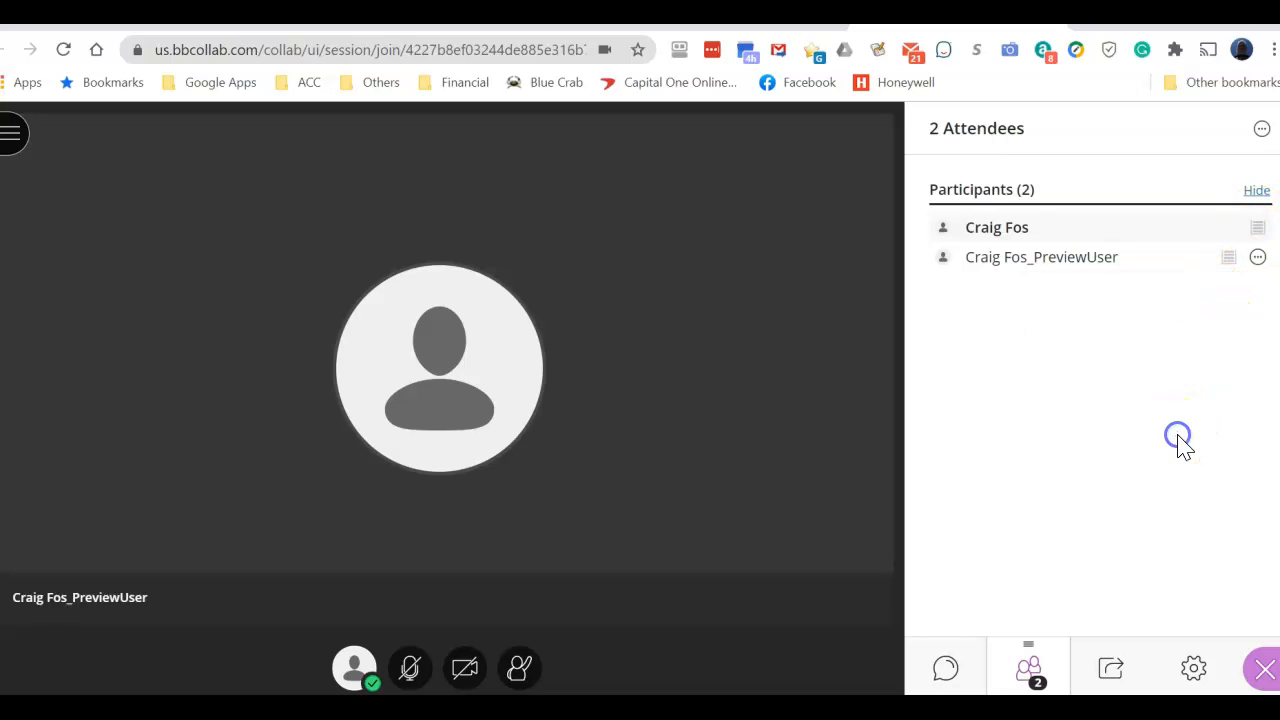
mouse_move(980, 556)
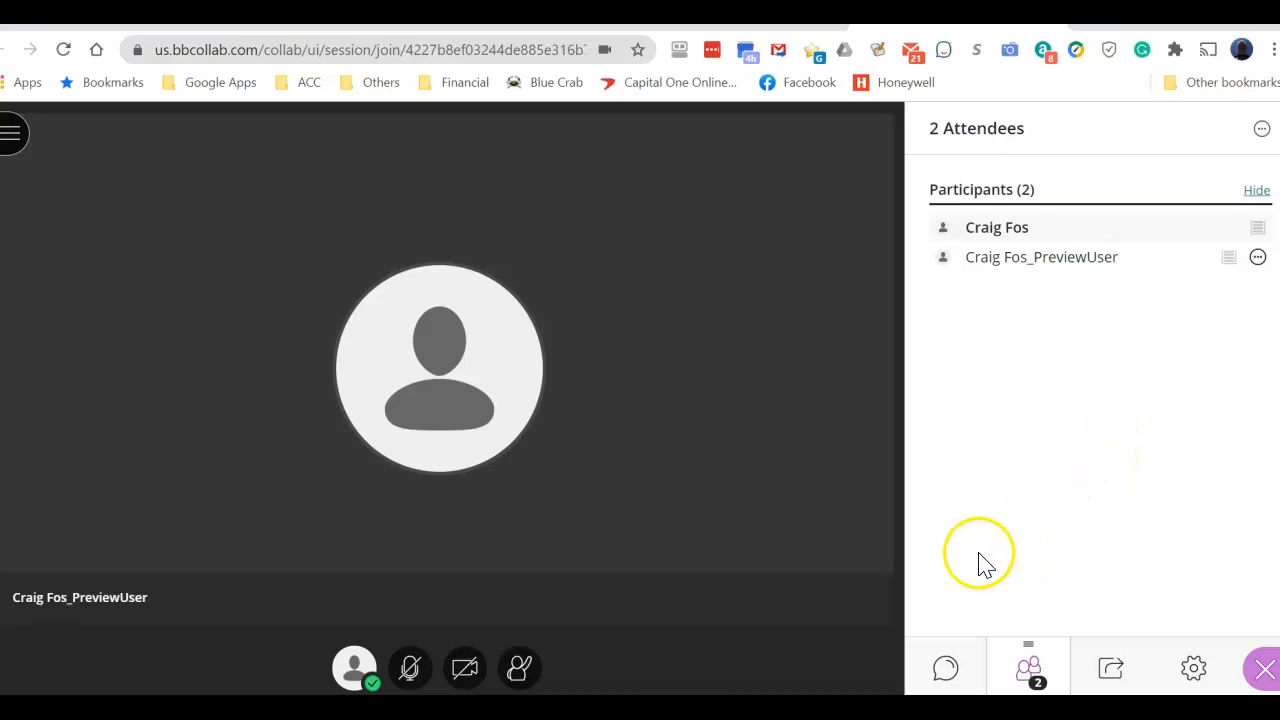
mouse_move(890, 656)
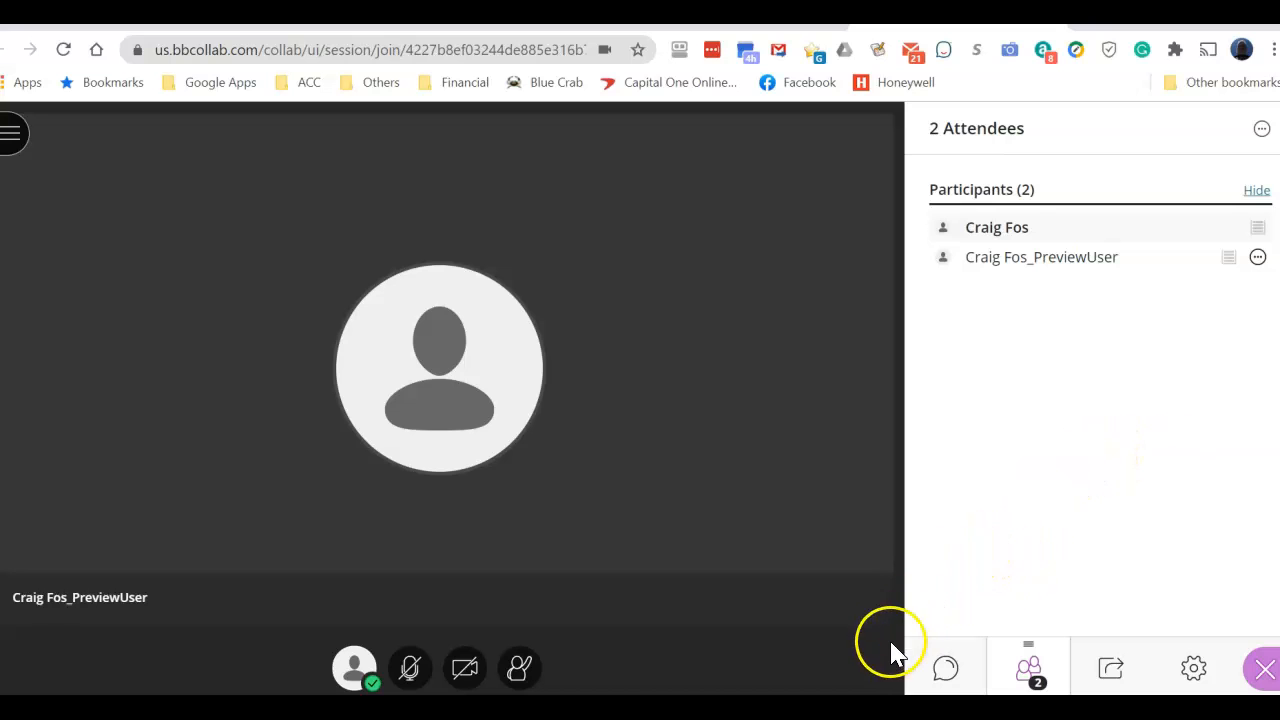
mouse_move(1262, 668)
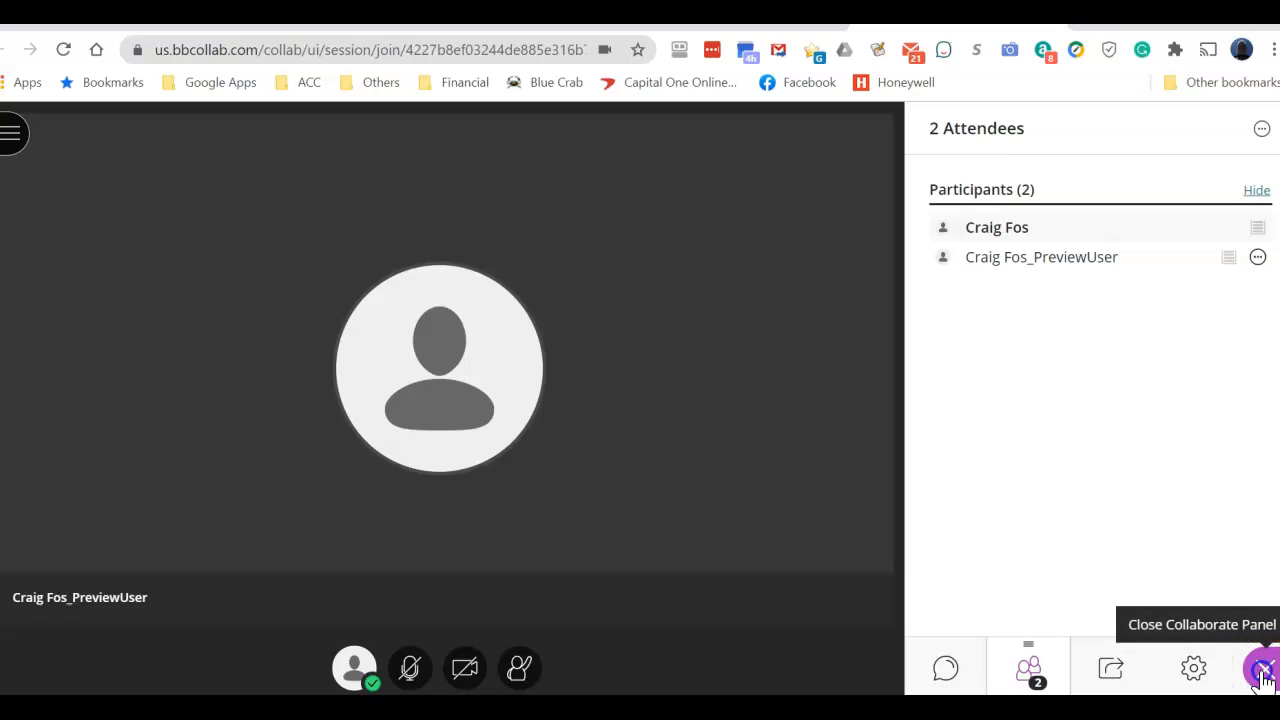
left_click(1264, 668)
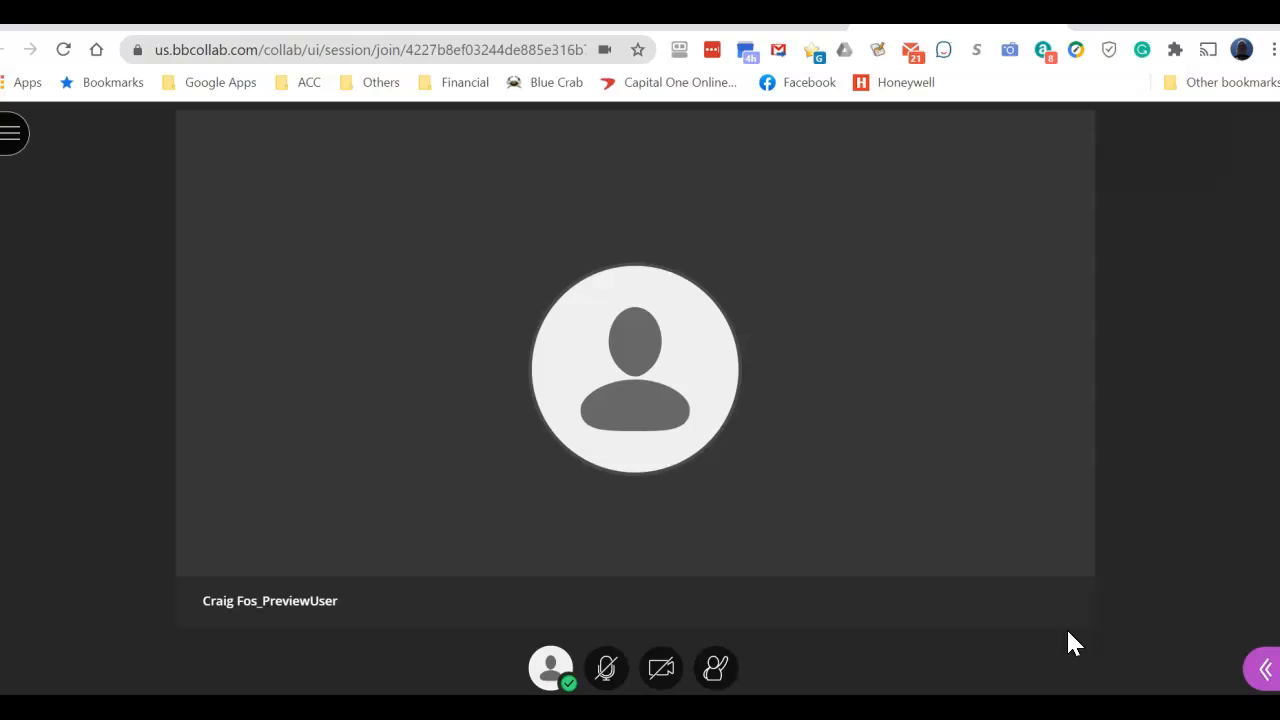
mouse_move(16, 136)
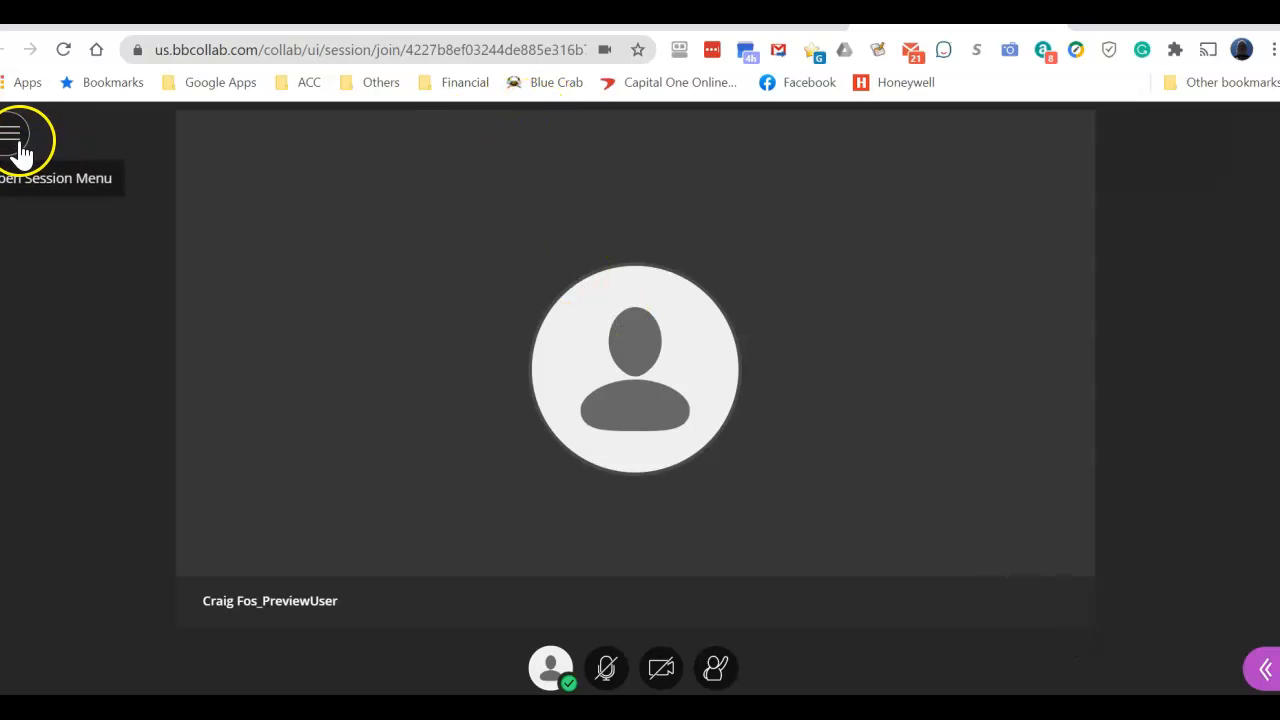
left_click(14, 132)
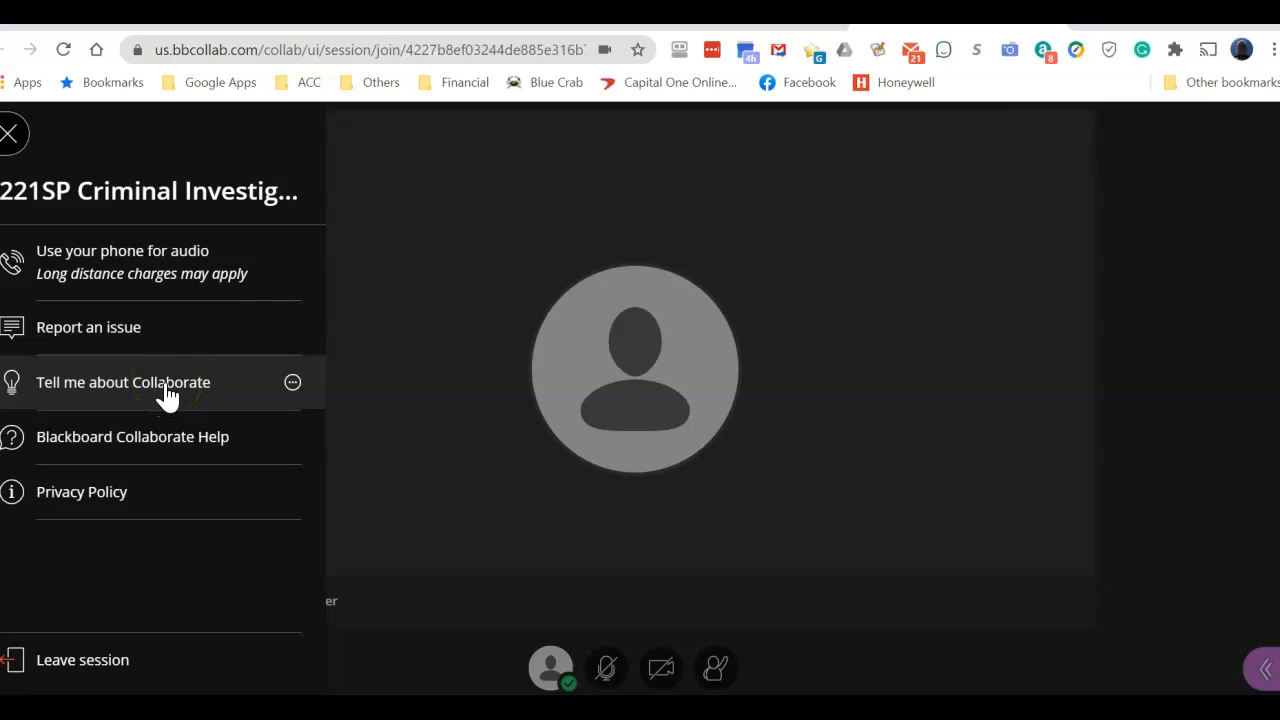
mouse_move(180, 262)
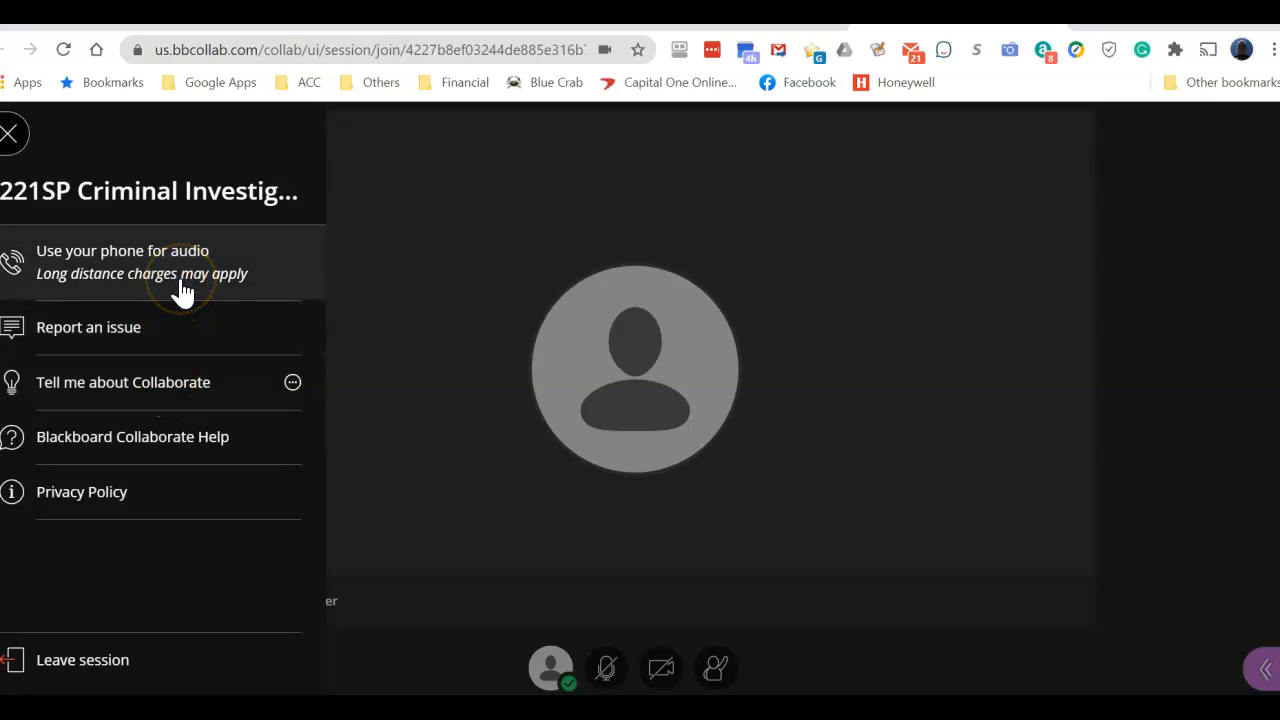
left_click(12, 132)
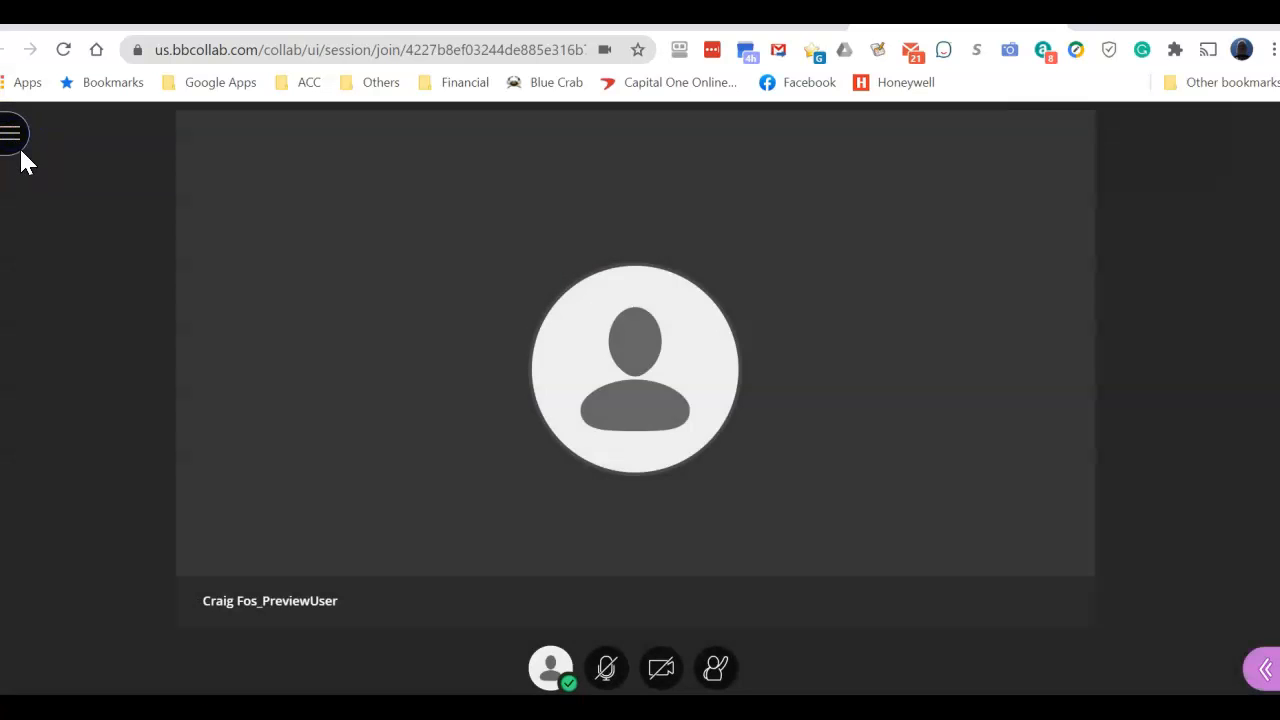
mouse_move(12, 132)
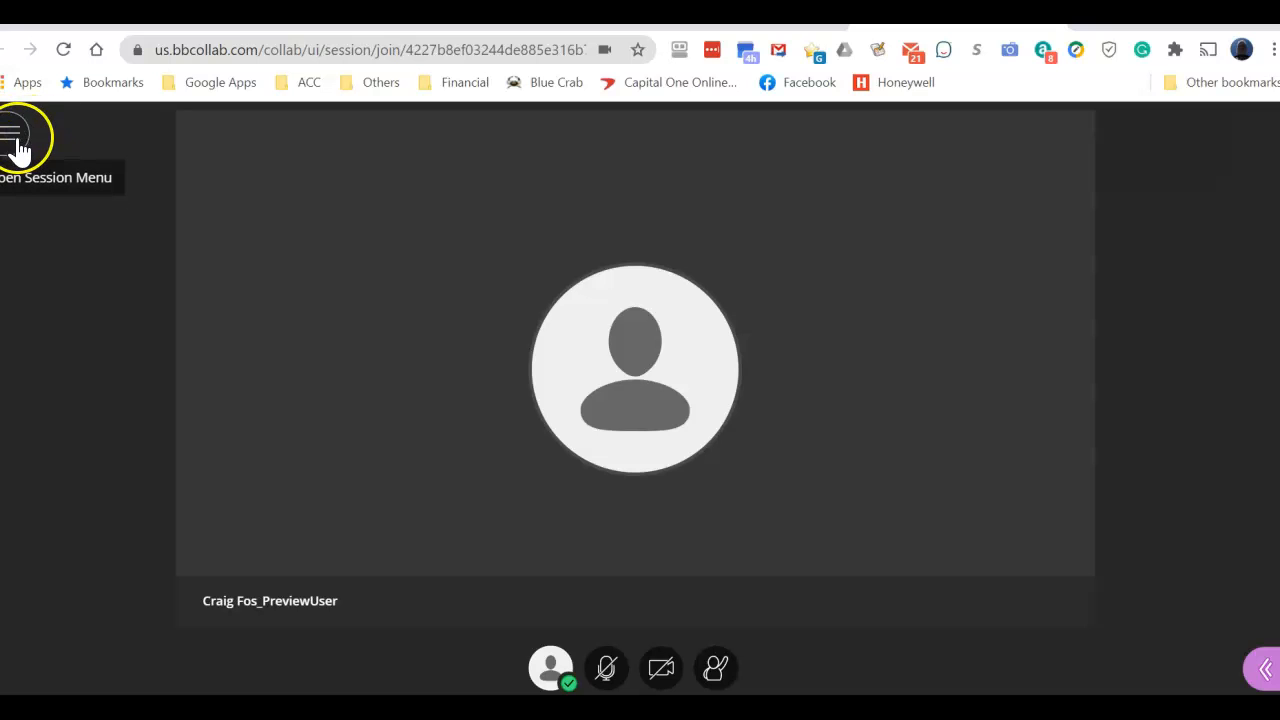
left_click(12, 136)
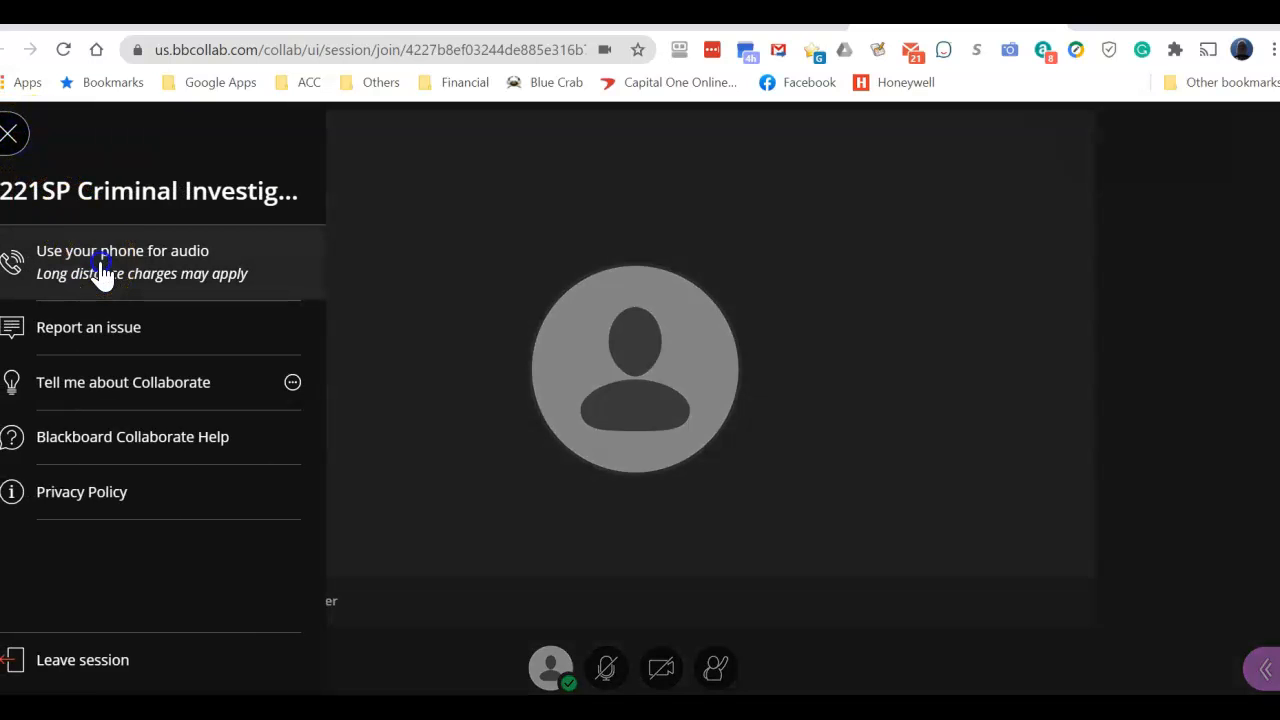
left_click(122, 250)
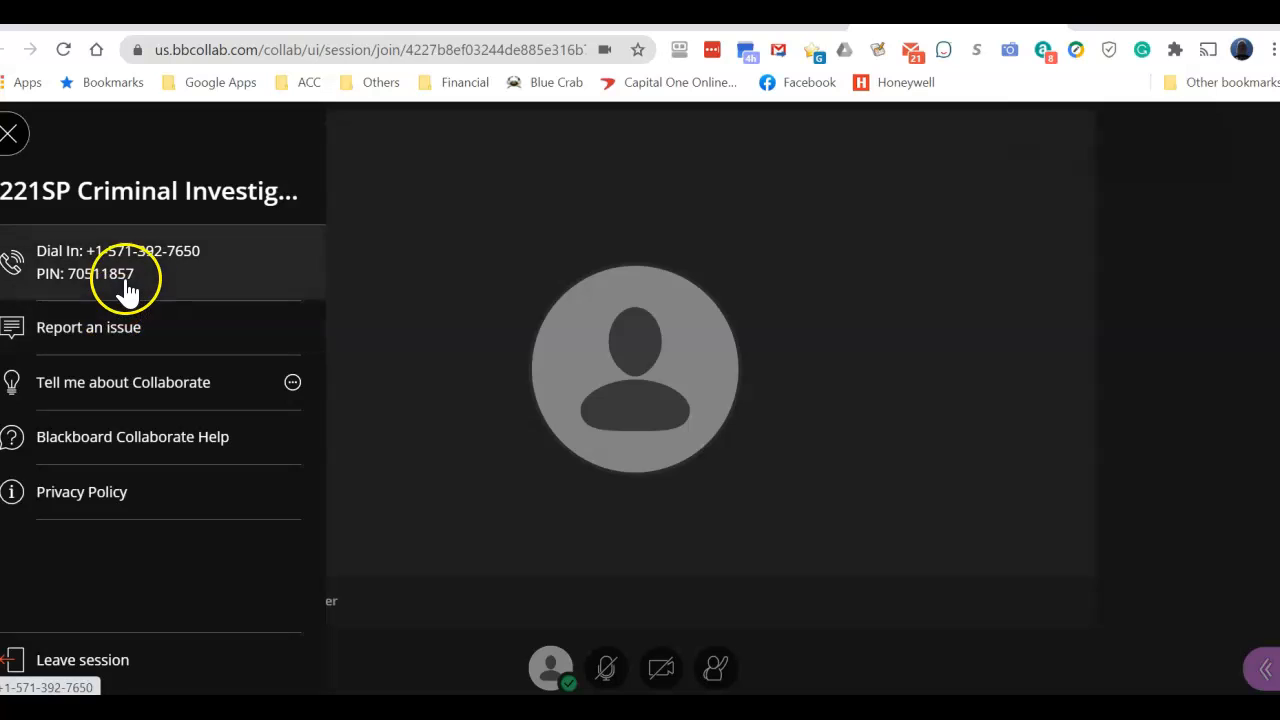
mouse_move(144, 296)
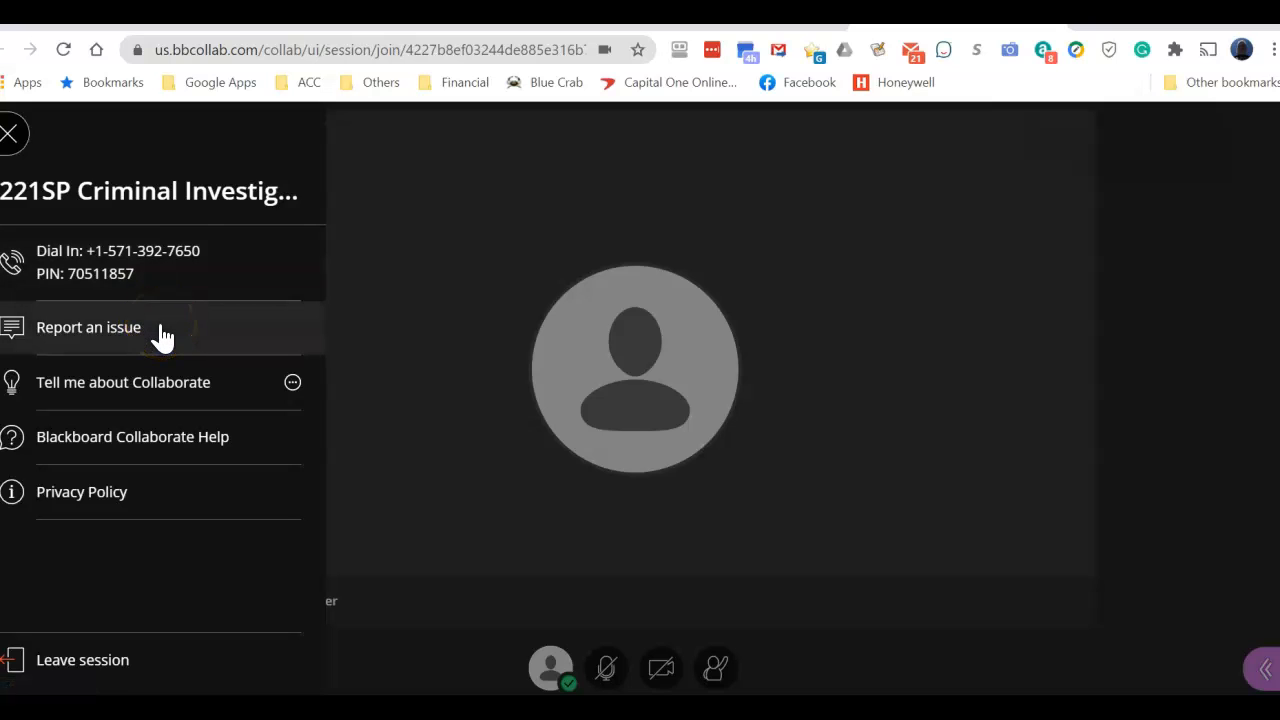
mouse_move(164, 336)
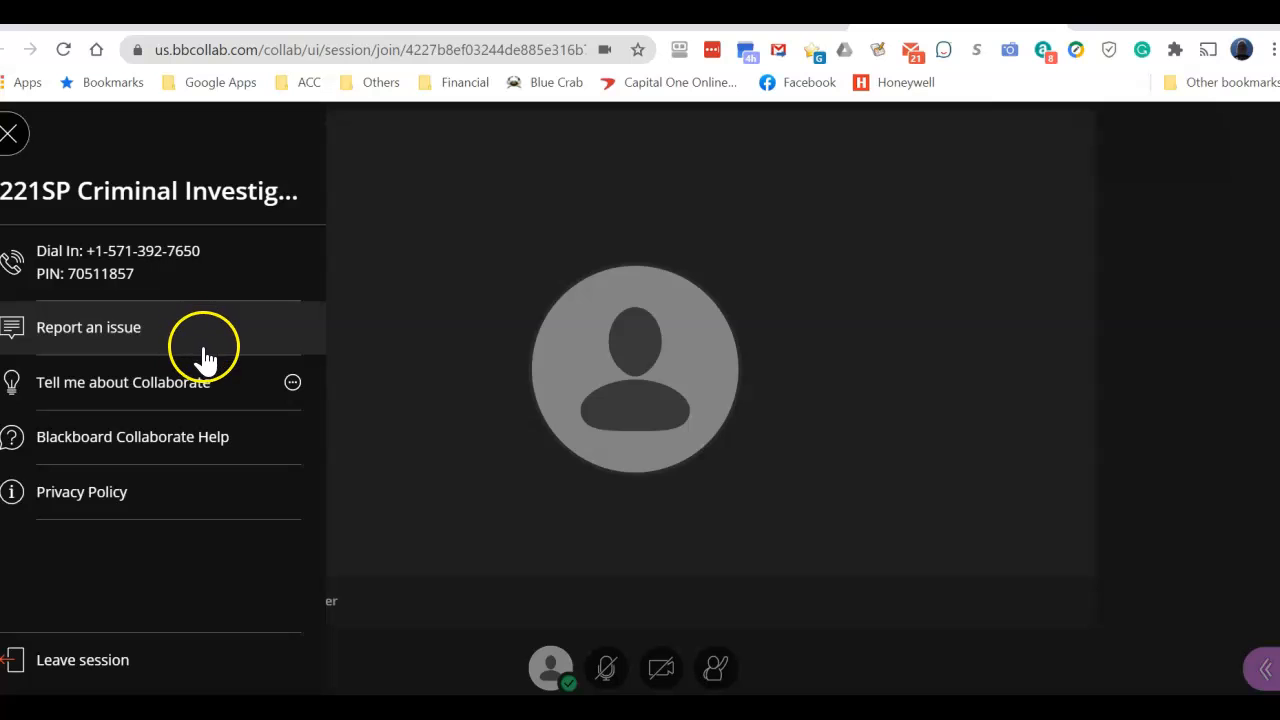
mouse_move(872, 384)
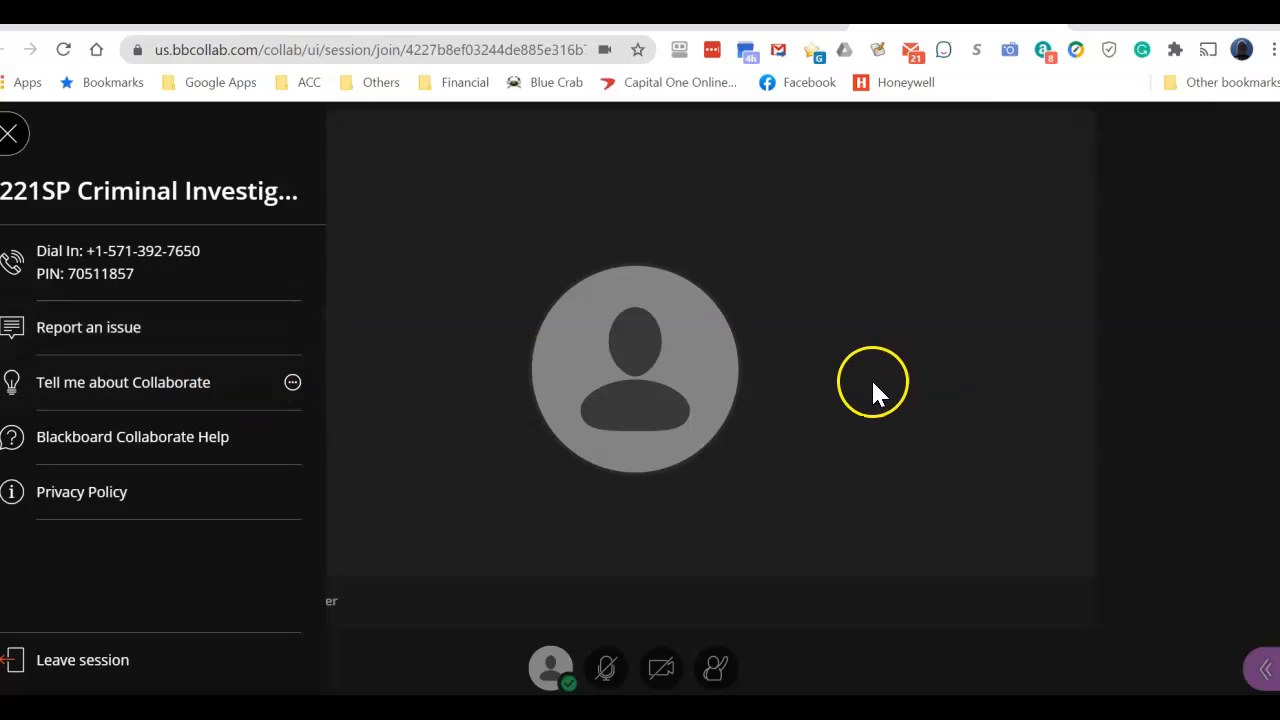
mouse_move(920, 376)
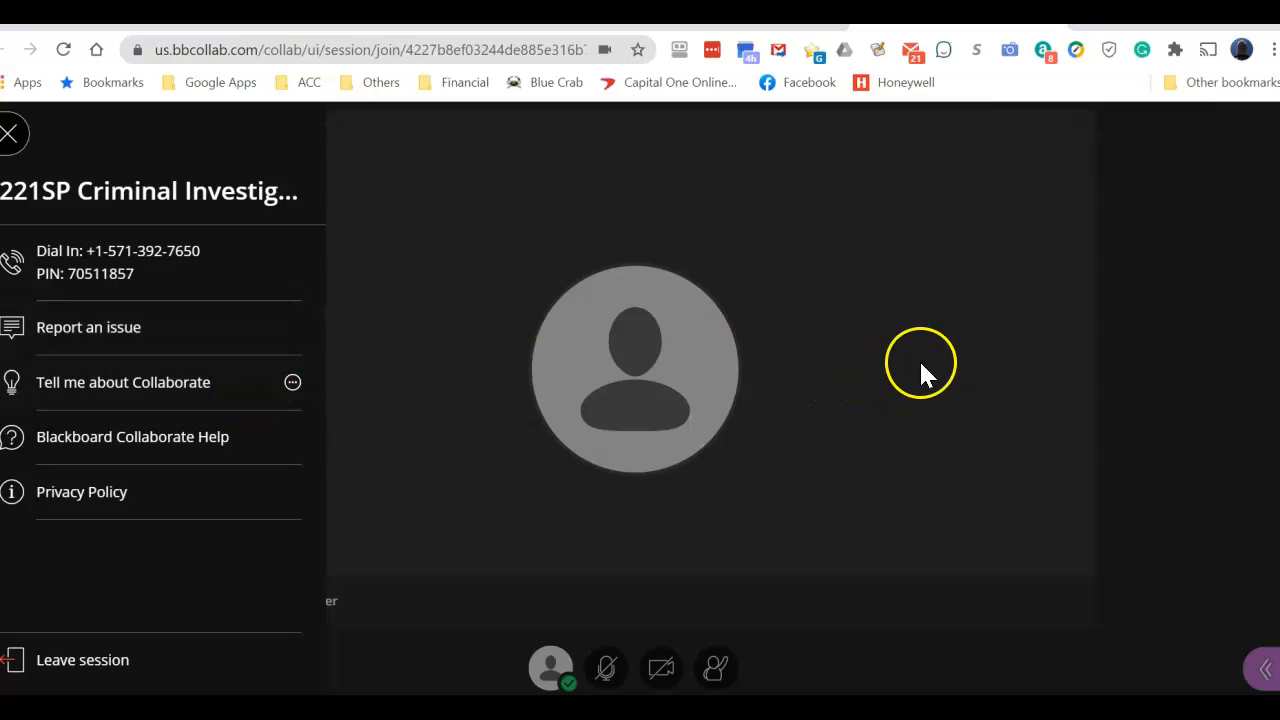
mouse_move(138, 656)
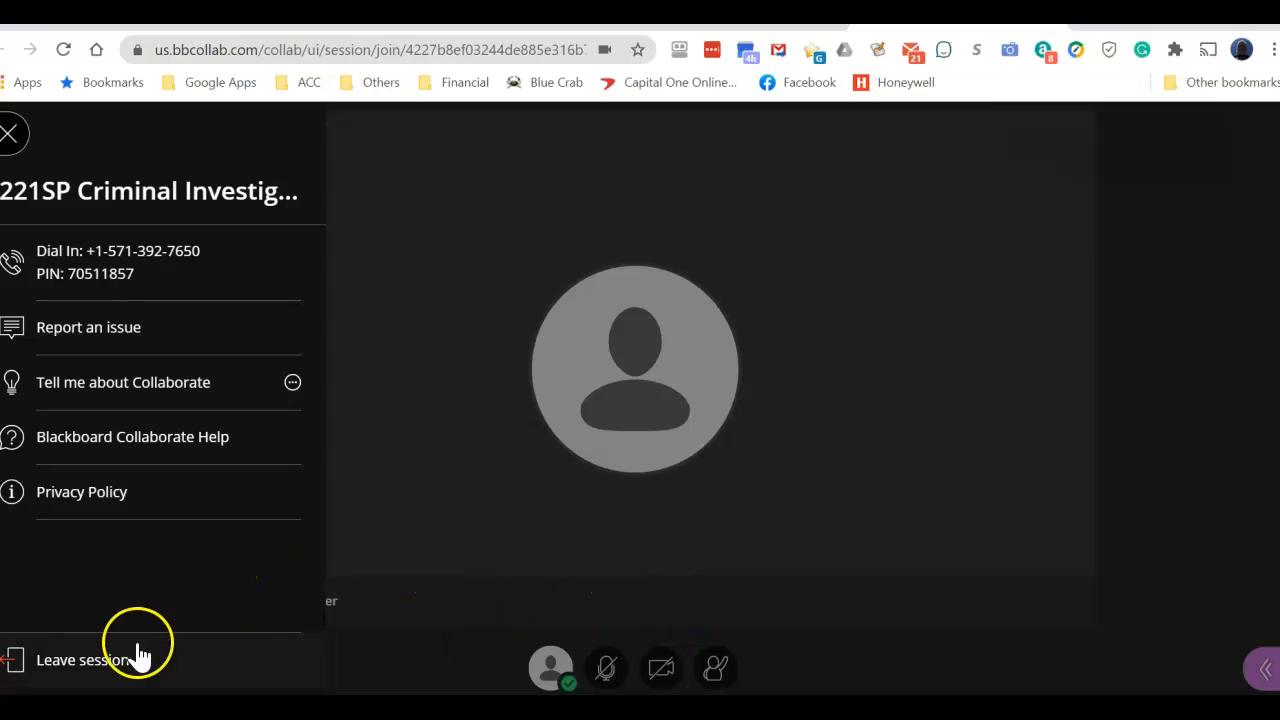